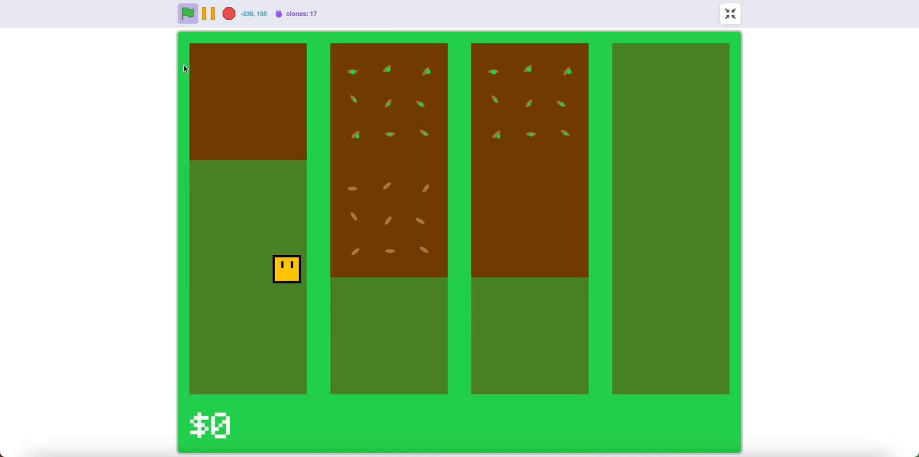
Exit the farm game's full-screen stage preview
{"action": "left_click", "coordinate": [729, 14]}
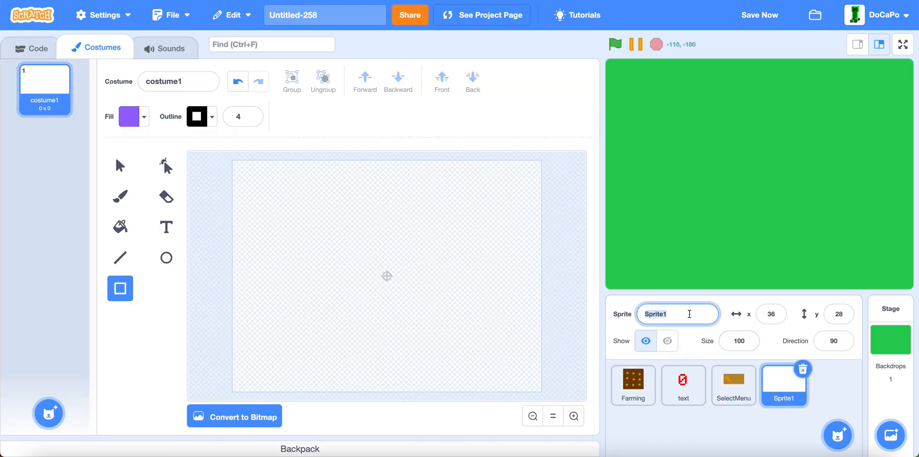
Name the sprite Player and its costume PlayerIdle, and set the fill colour to yellow
{"action": "type", "text": "Player"}
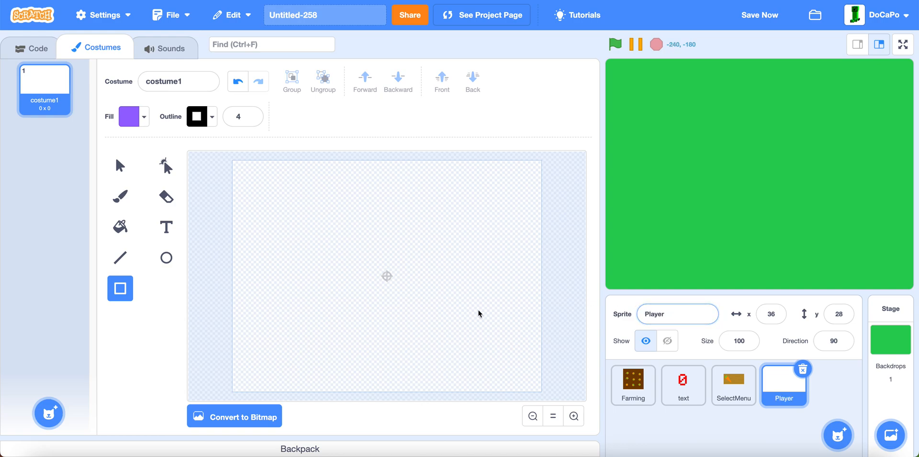
{"action": "left_click", "coordinate": [178, 81]}
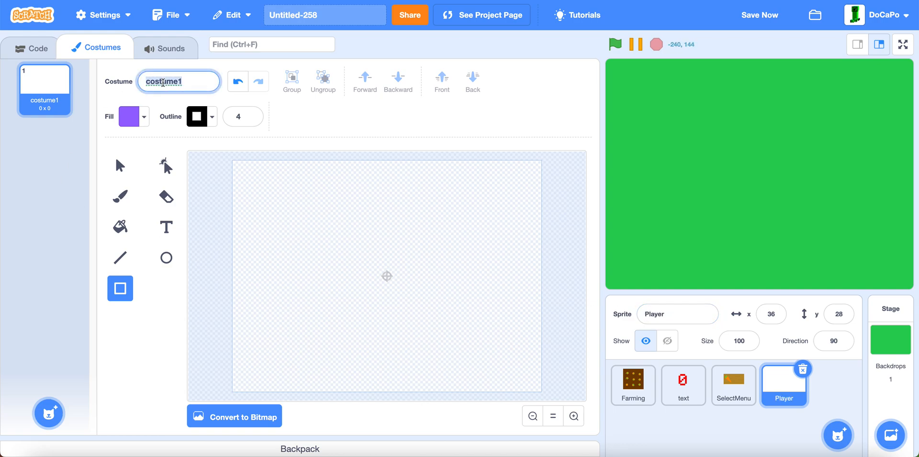
{"action": "type", "text": "PlayerIdle"}
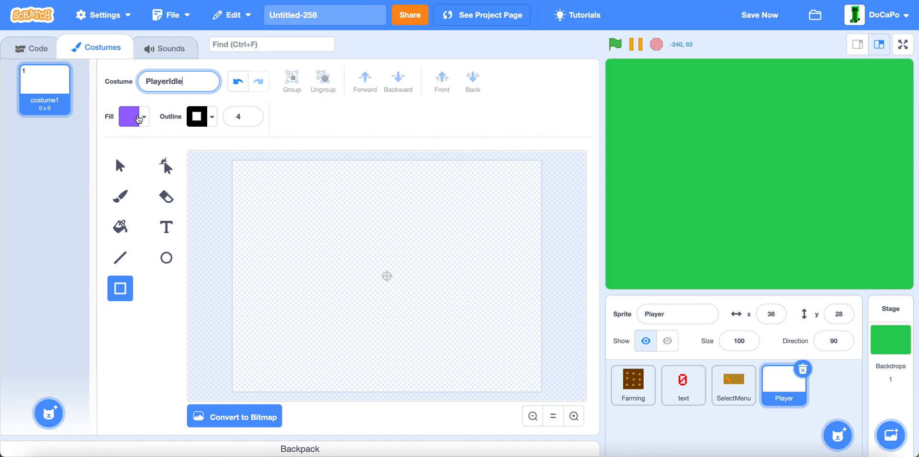
{"action": "left_click", "coordinate": [130, 116]}
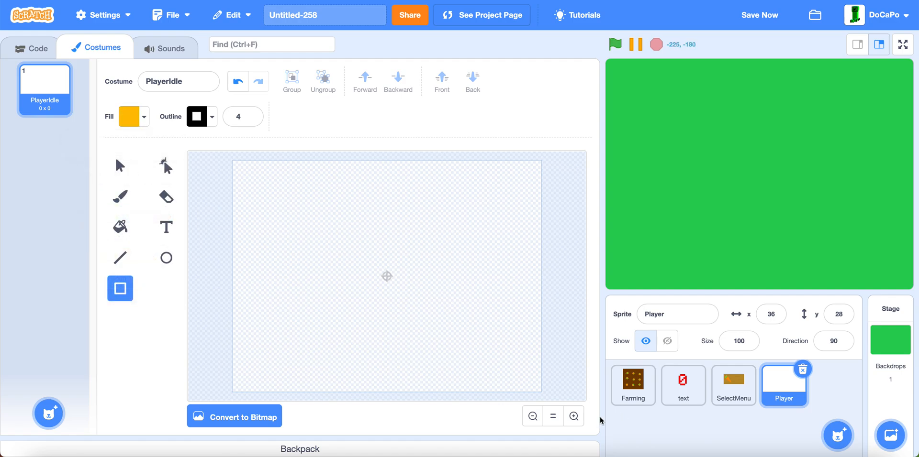
Draw a yellow black-outlined square and resize it to 25 by 25
{"action": "left_click_drag", "start_coordinate": [326, 218], "coordinate": [413, 306]}
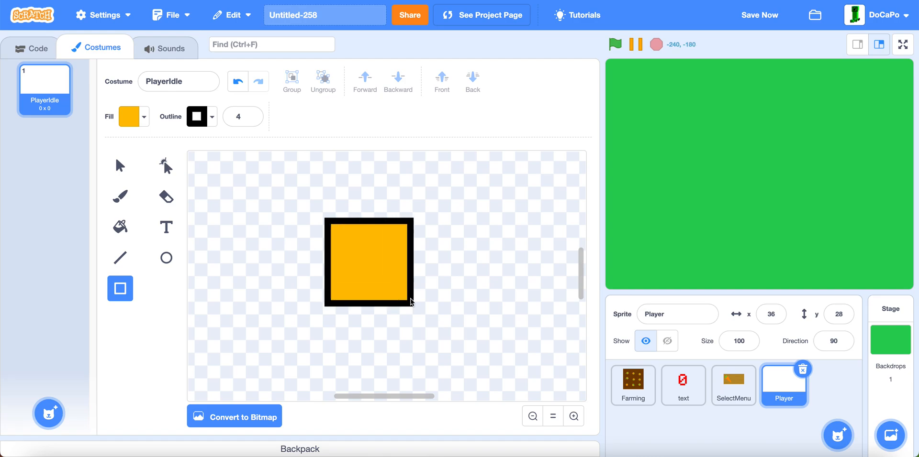
{"action": "left_click", "coordinate": [368, 262]}
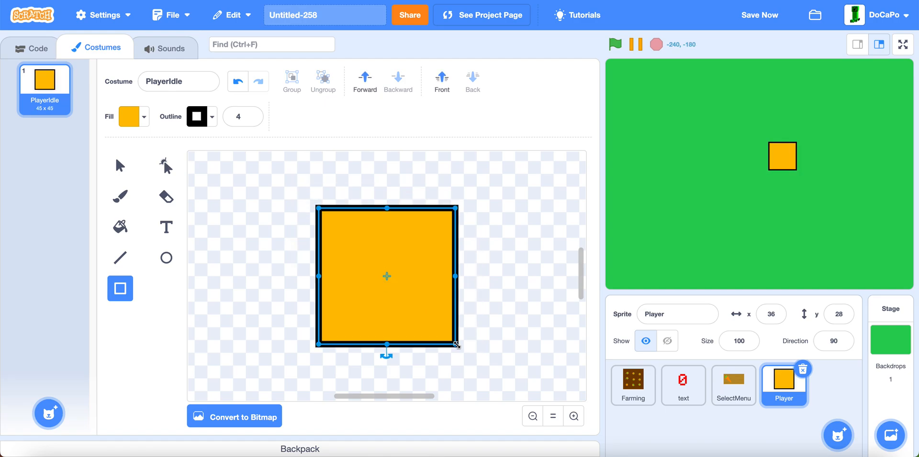
{"action": "left_click_drag", "start_coordinate": [456, 346], "coordinate": [425, 315]}
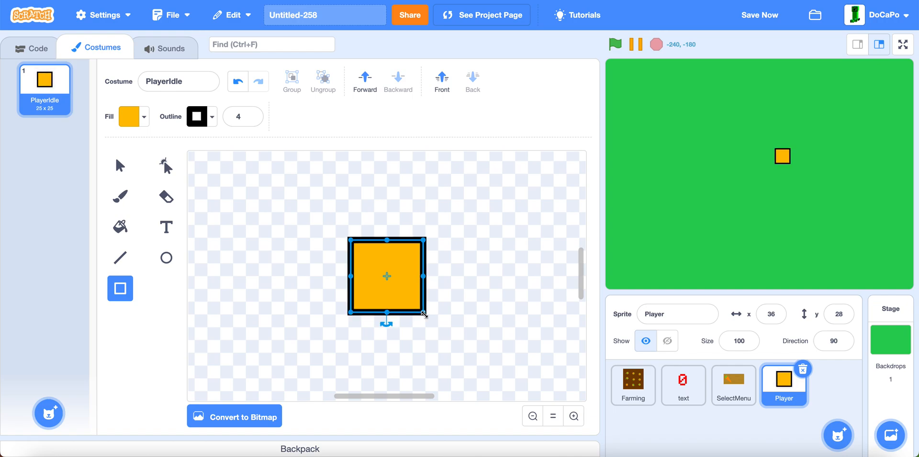
{"action": "left_click", "coordinate": [119, 258]}
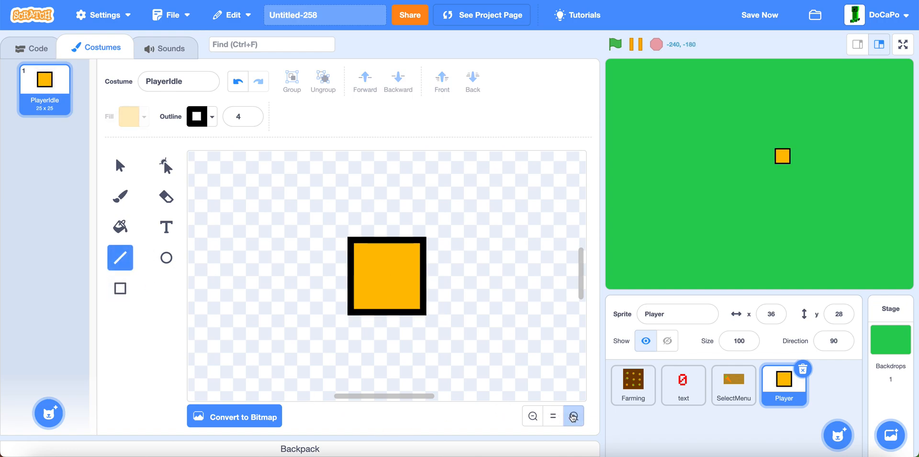
Add two black vertical eyes to the square and move them near the top
{"action": "left_click", "coordinate": [573, 415]}
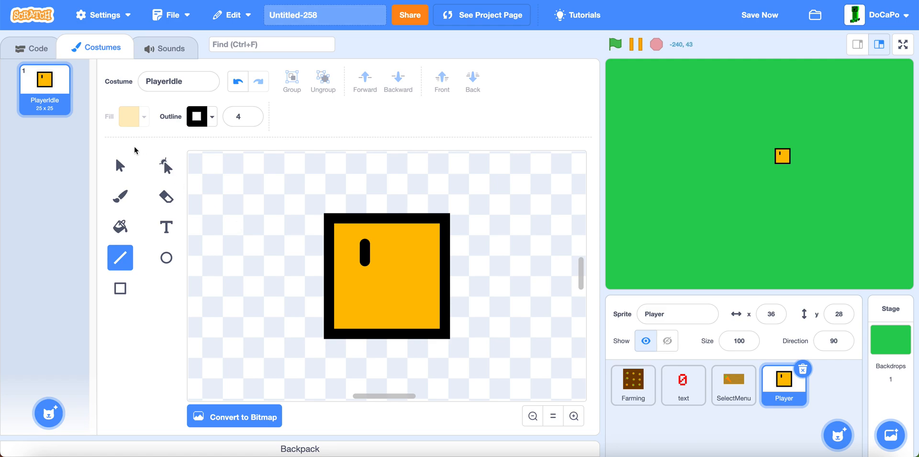
{"action": "left_click", "coordinate": [120, 165]}
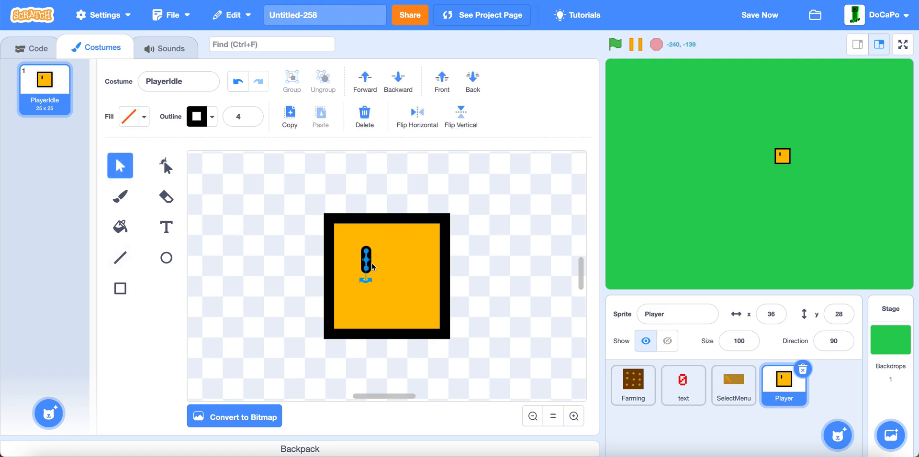
{"action": "left_click_drag", "start_coordinate": [364, 267], "coordinate": [387, 278]}
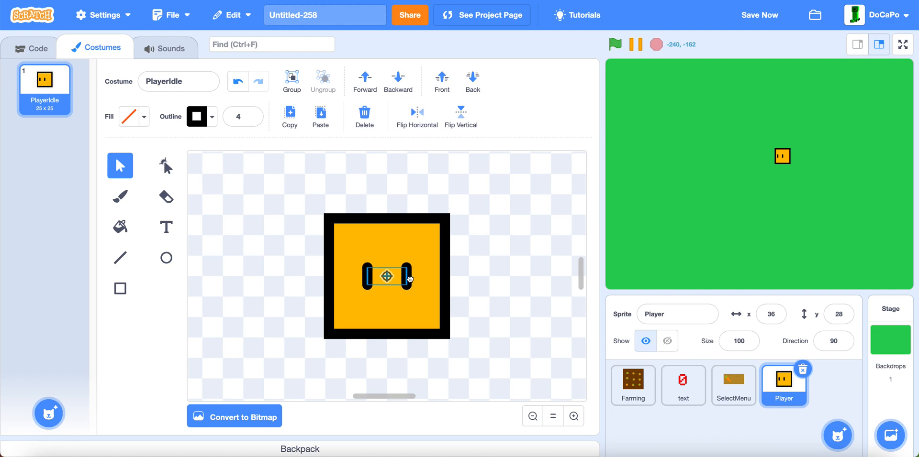
{"action": "left_click_drag", "start_coordinate": [387, 277], "coordinate": [388, 259]}
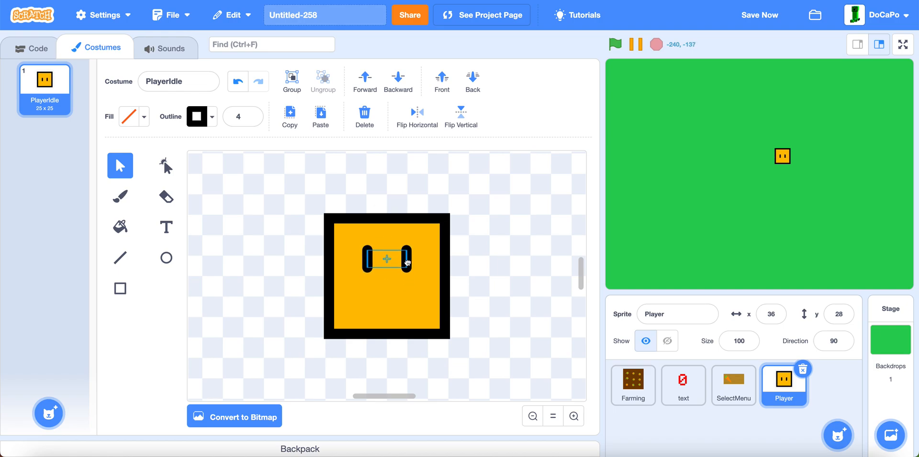
{"action": "right_click", "coordinate": [44, 80]}
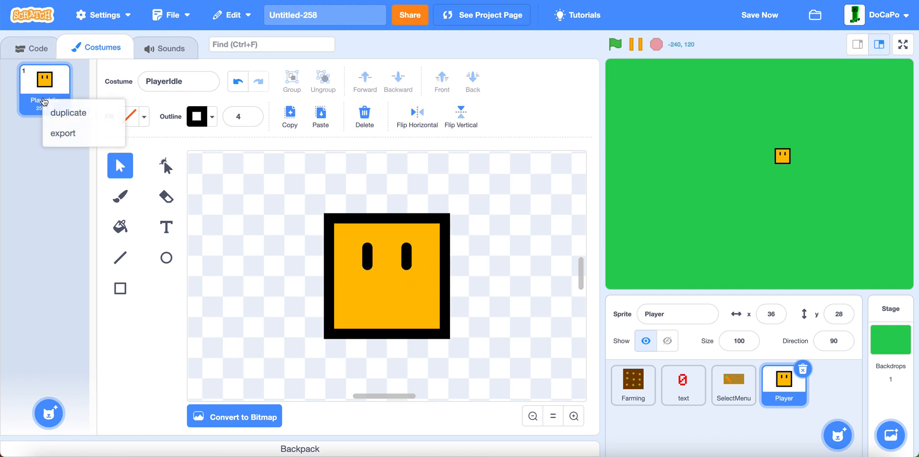
Duplicate PlayerIdle as PlayerMove with the eyes shifted to the right
{"action": "left_click", "coordinate": [68, 113]}
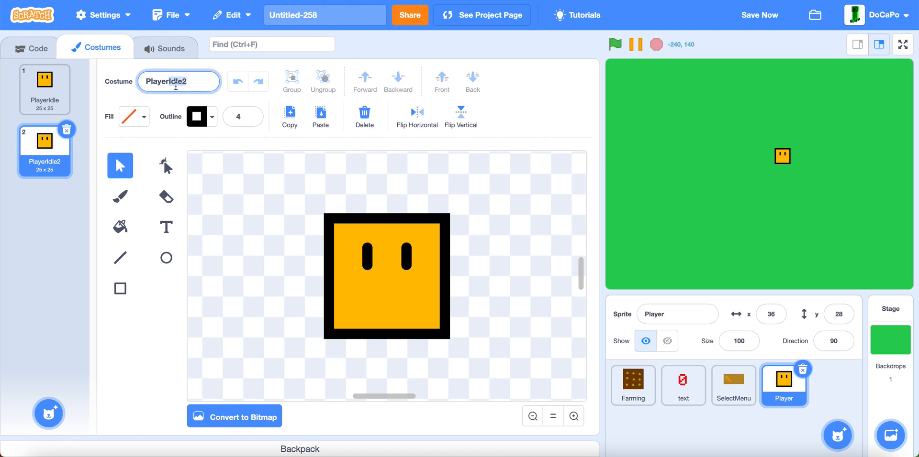
{"action": "type", "text": "PlayerMove"}
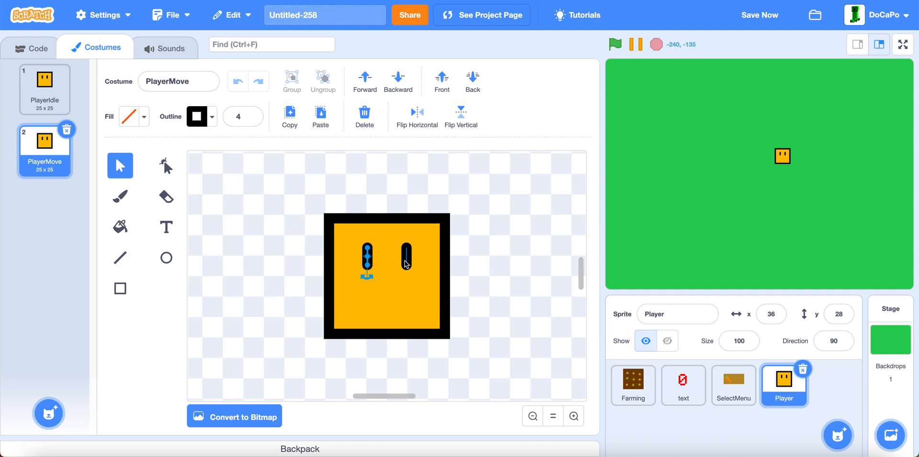
{"action": "left_click", "coordinate": [391, 257]}
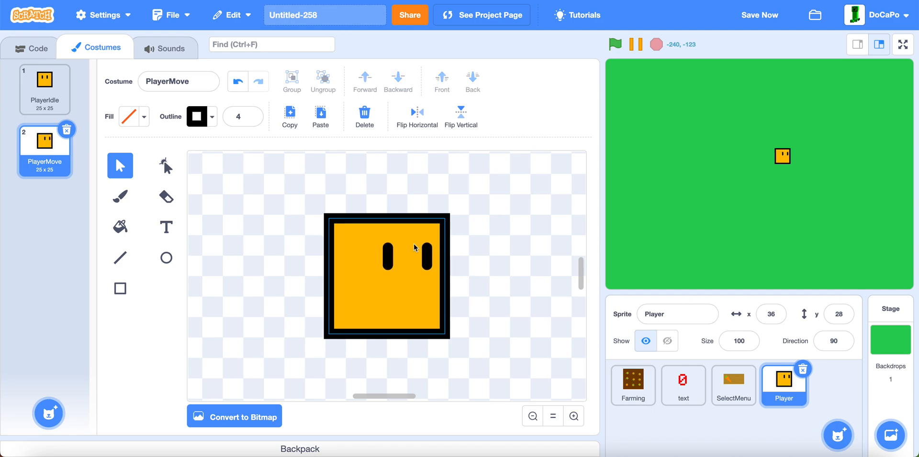
{"action": "right_click", "coordinate": [44, 147]}
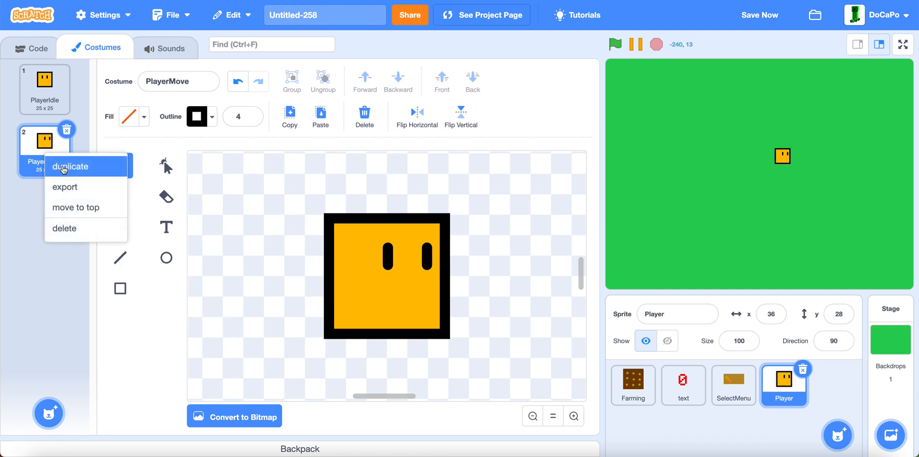
Duplicate PlayerMove as PlayerDown with the eyes moved low and centred
{"action": "left_click", "coordinate": [69, 166]}
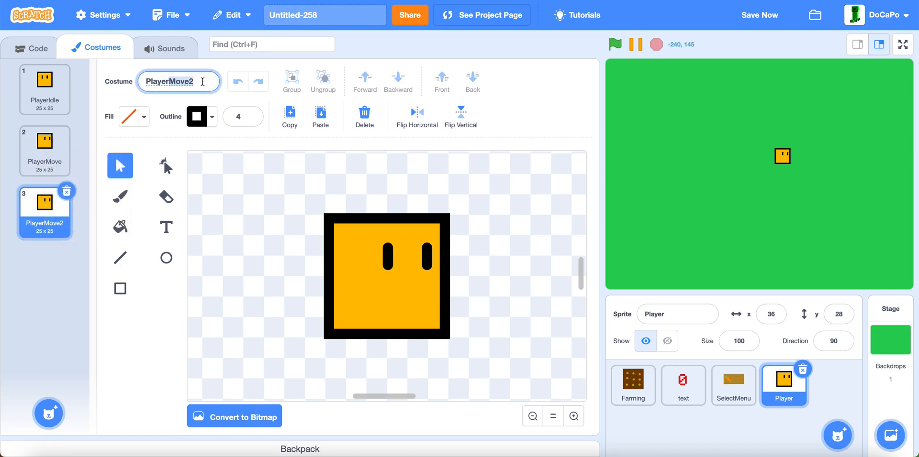
{"action": "type", "text": "PlayerDown"}
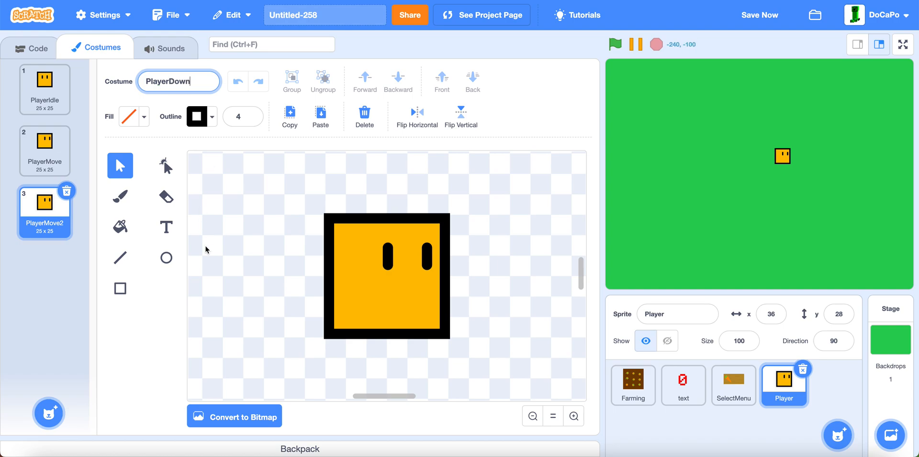
{"action": "left_click", "coordinate": [386, 275]}
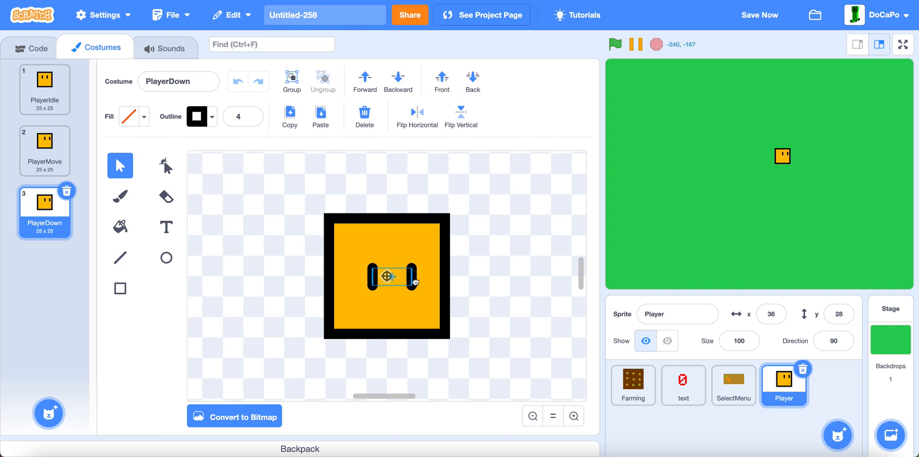
{"action": "left_click_drag", "start_coordinate": [392, 276], "coordinate": [388, 287]}
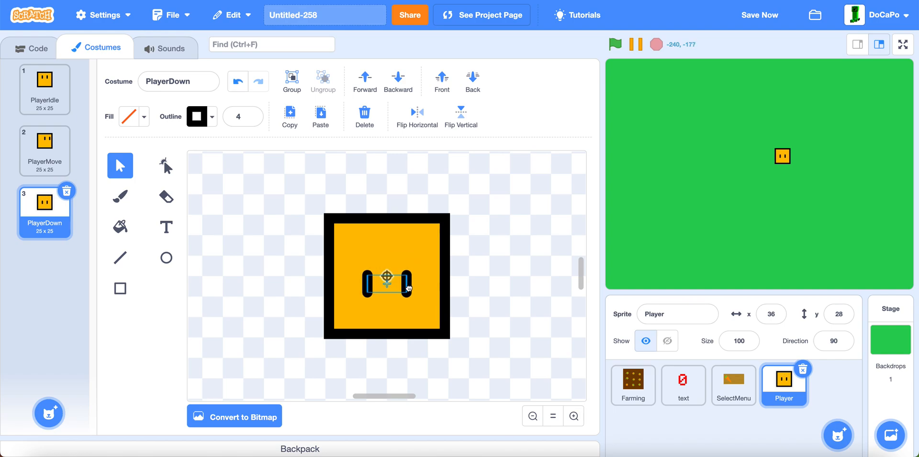
{"action": "right_click", "coordinate": [44, 211]}
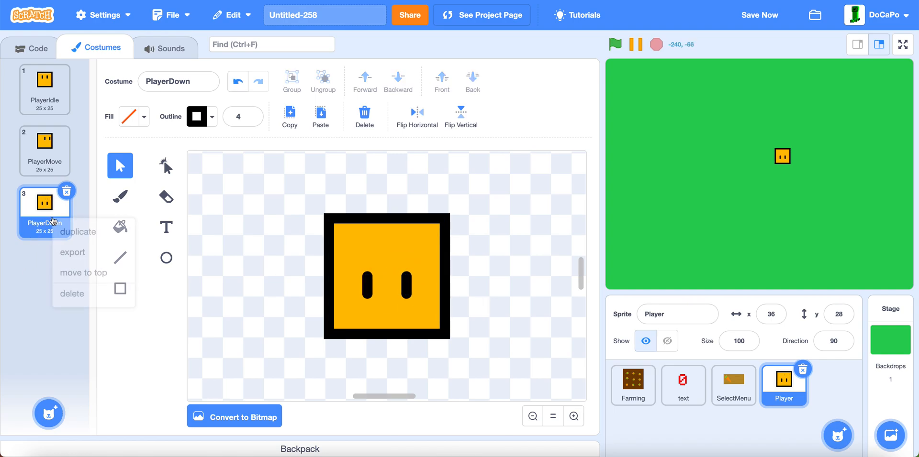
Duplicate PlayerDown as PlayerUp with the eyes raised to the top of the face
{"action": "left_click", "coordinate": [77, 232]}
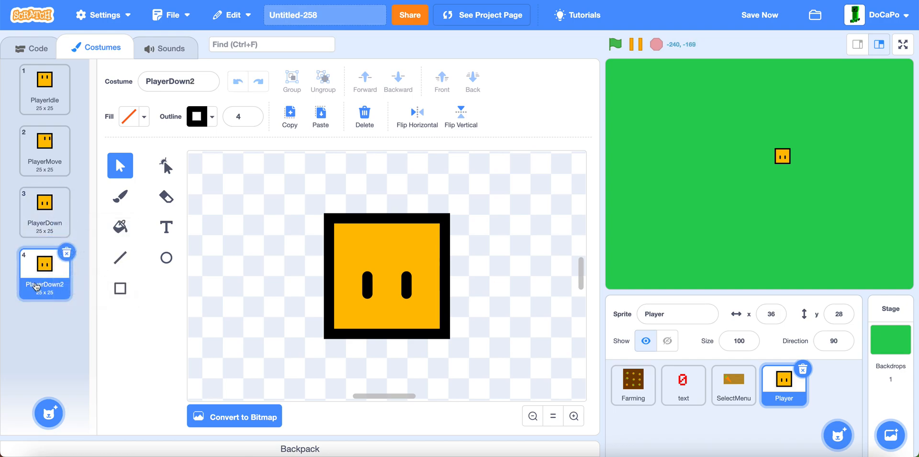
{"action": "left_click", "coordinate": [178, 82]}
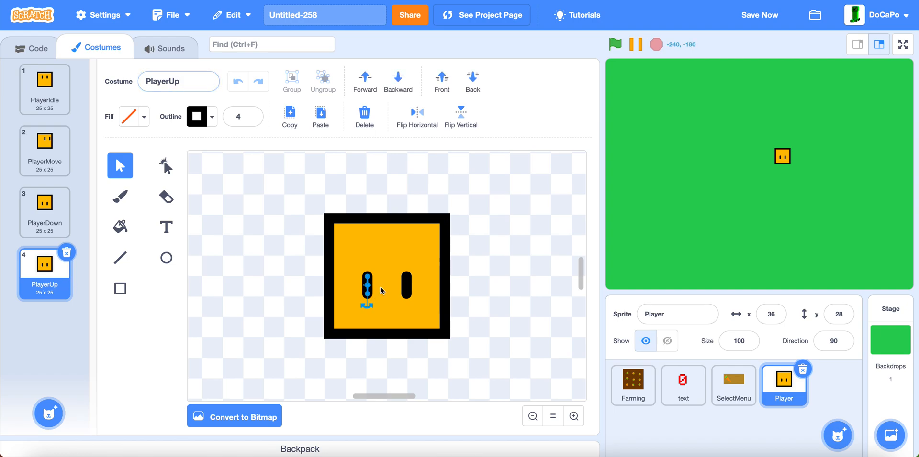
{"action": "left_click", "coordinate": [387, 287]}
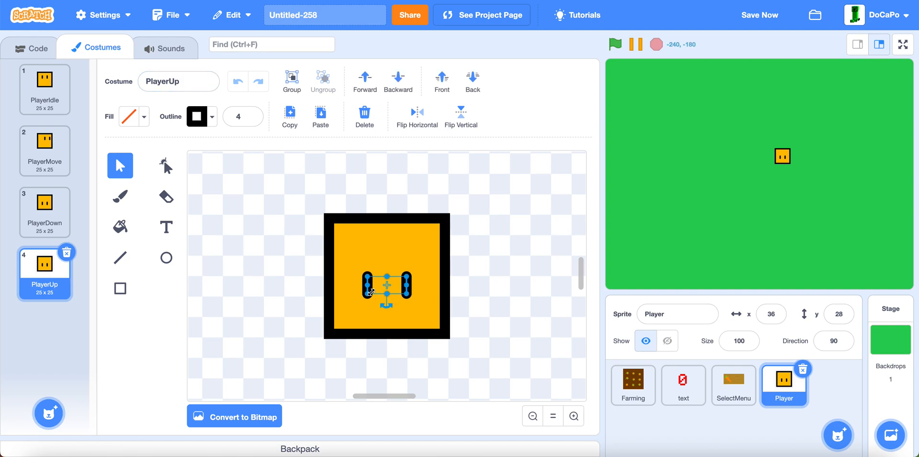
{"action": "left_click_drag", "start_coordinate": [387, 287], "coordinate": [387, 240]}
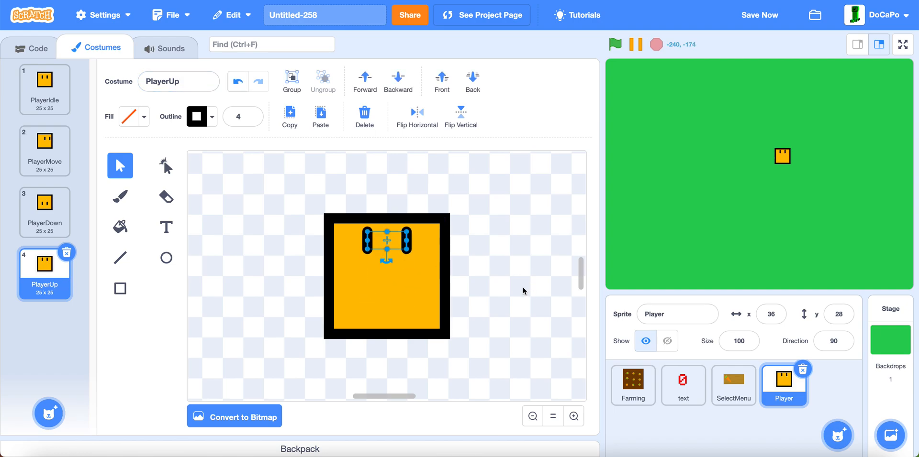
{"action": "left_click", "coordinate": [31, 48]}
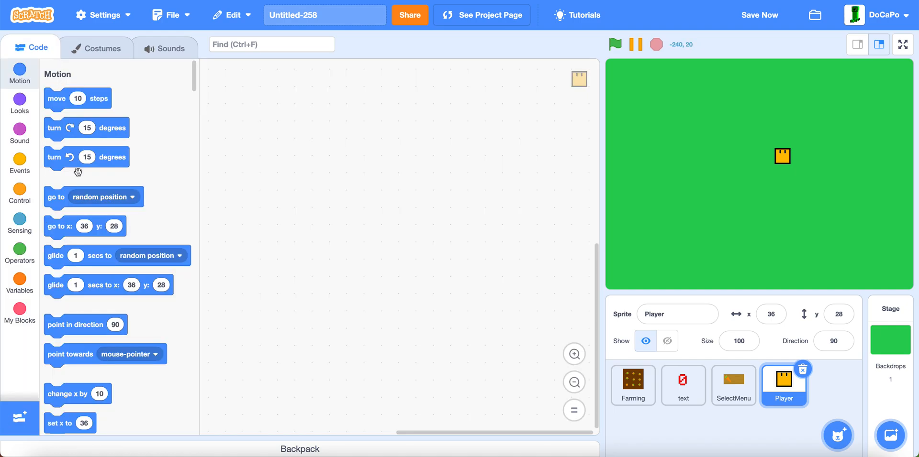
Add a green-flag script moving the Player to x 0, y 0
{"action": "left_click", "coordinate": [19, 163]}
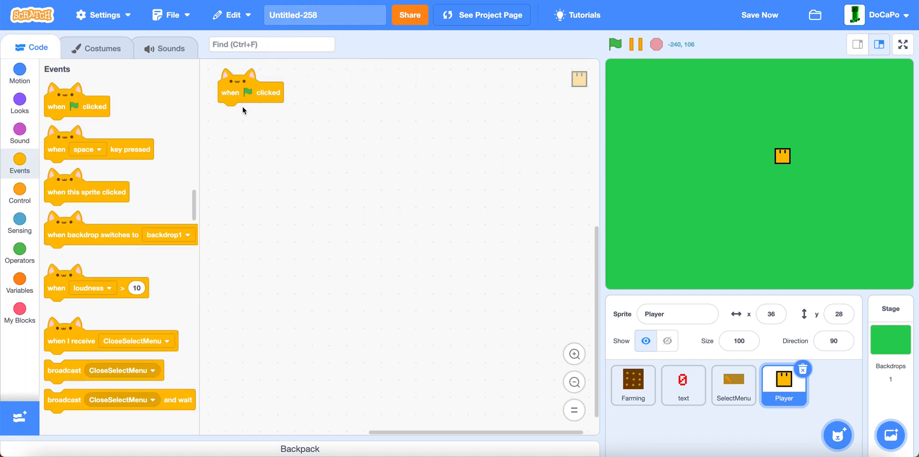
{"action": "left_click", "coordinate": [19, 73]}
{"action": "type", "text": "0"}
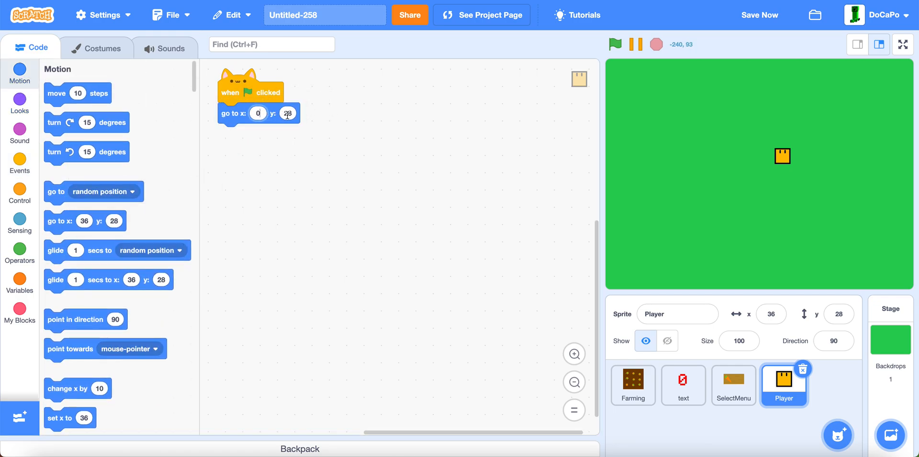
{"action": "left_click", "coordinate": [19, 279]}
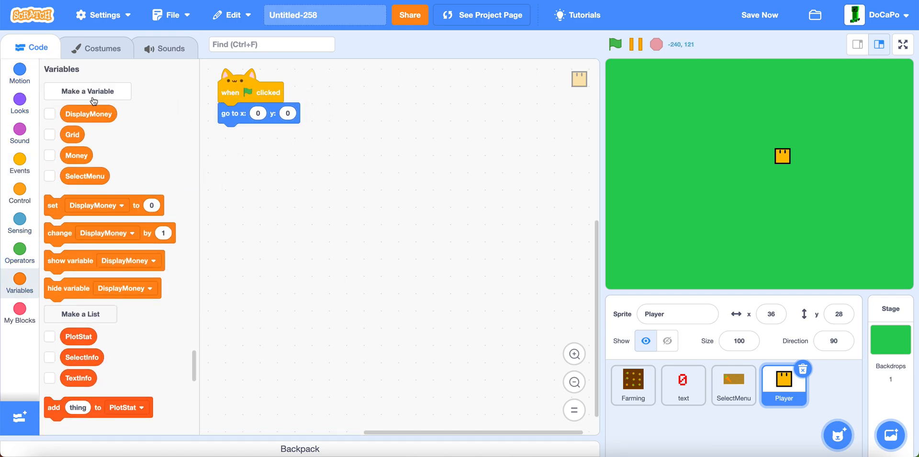
Create a playerSpeed variable for this sprite only
{"action": "left_click", "coordinate": [87, 91]}
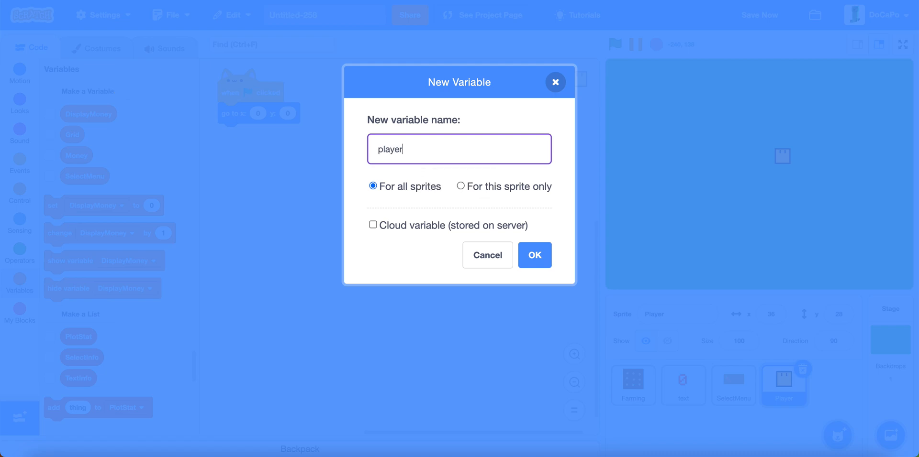
{"action": "left_click", "coordinate": [461, 186]}
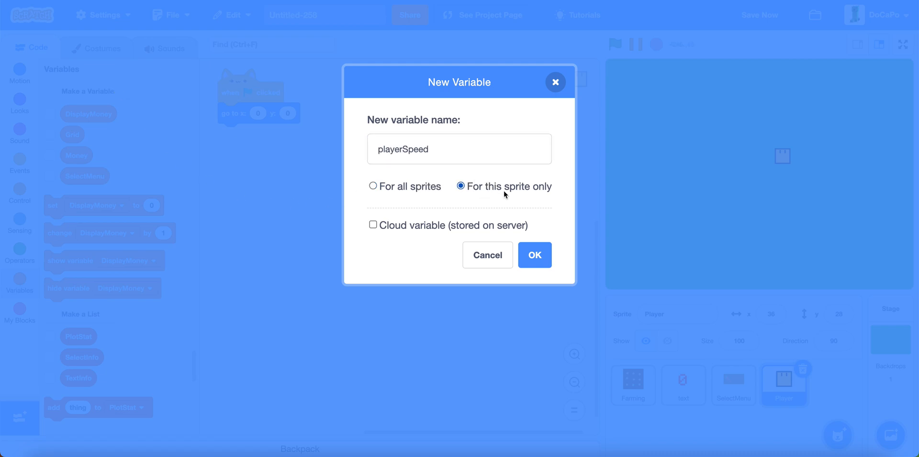
{"action": "left_click", "coordinate": [533, 254]}
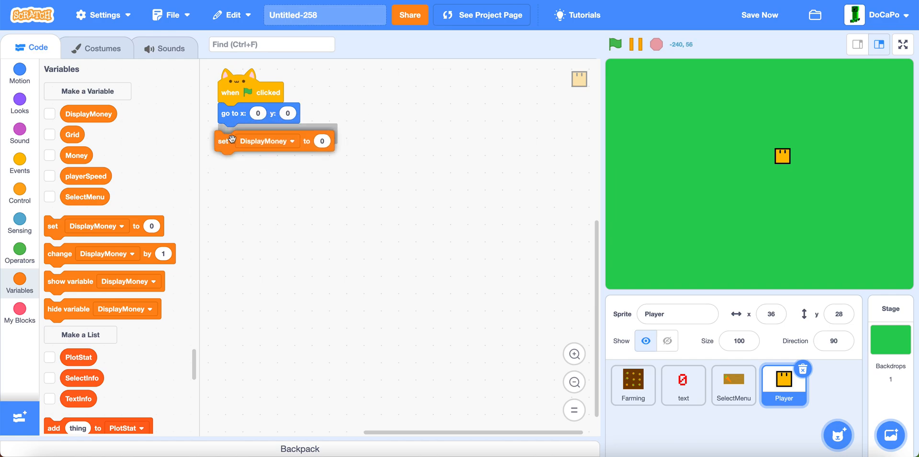
Set playerSpeed to 1.5 and rotation style left-right, then add a forever loop with an if
{"action": "left_click", "coordinate": [267, 134]}
{"action": "type", "text": "1.5"}
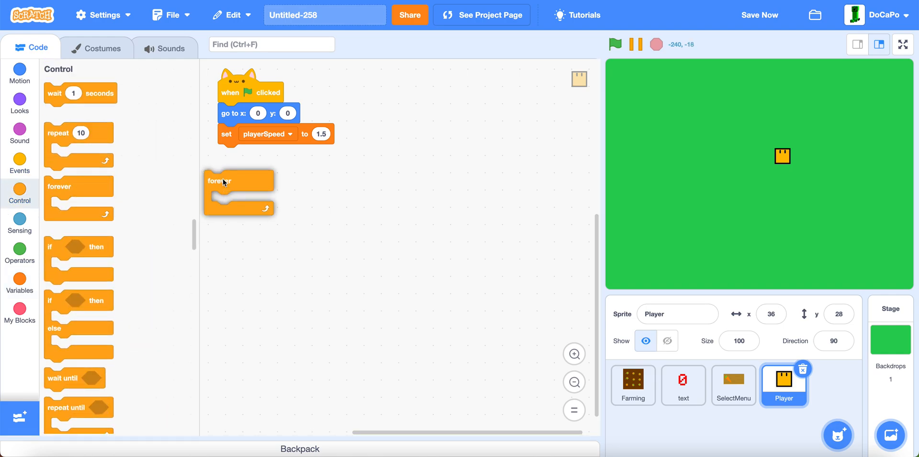
{"action": "left_click", "coordinate": [19, 73]}
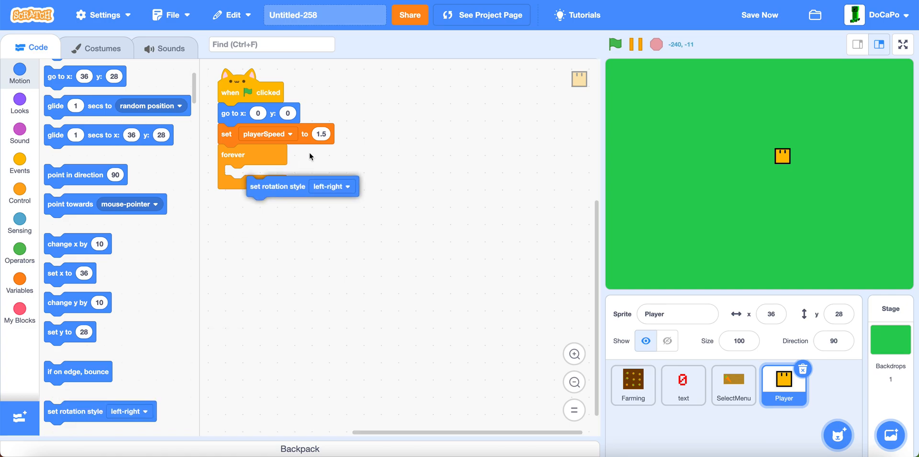
{"action": "left_click_drag", "start_coordinate": [277, 186], "coordinate": [249, 154]}
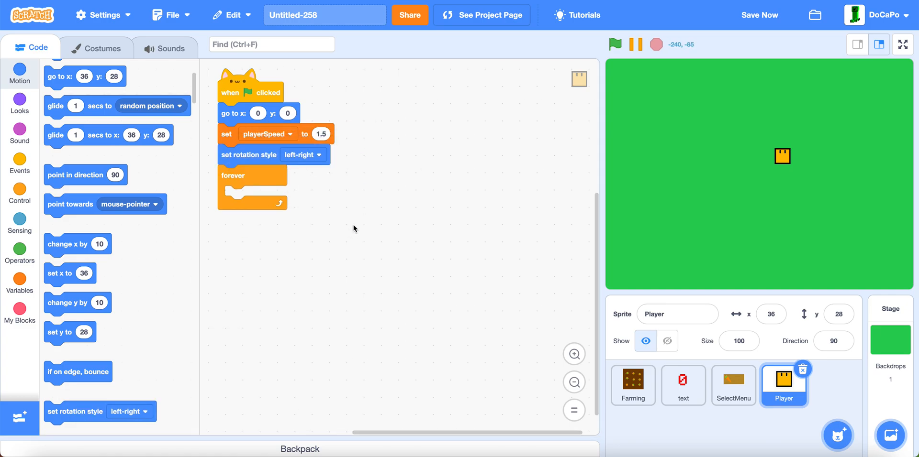
{"action": "left_click", "coordinate": [19, 193]}
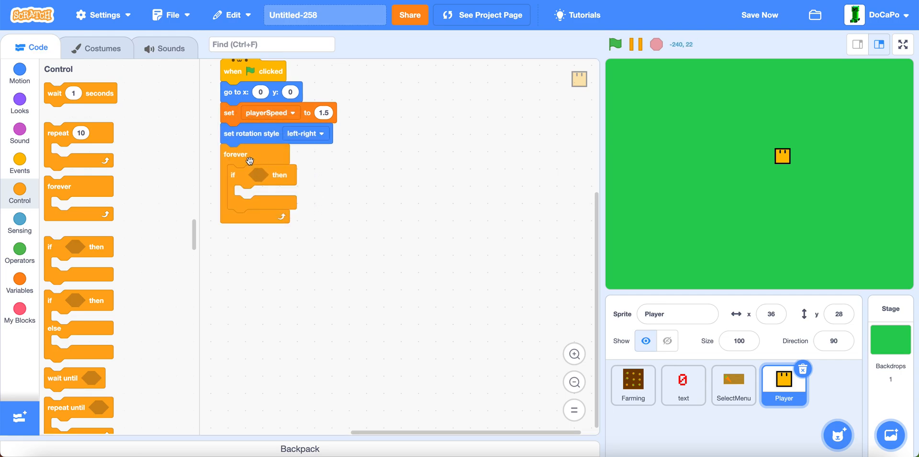
Make the if check SelectMenu < 1 and switch costume to PlayerIdle
{"action": "left_click", "coordinate": [19, 278]}
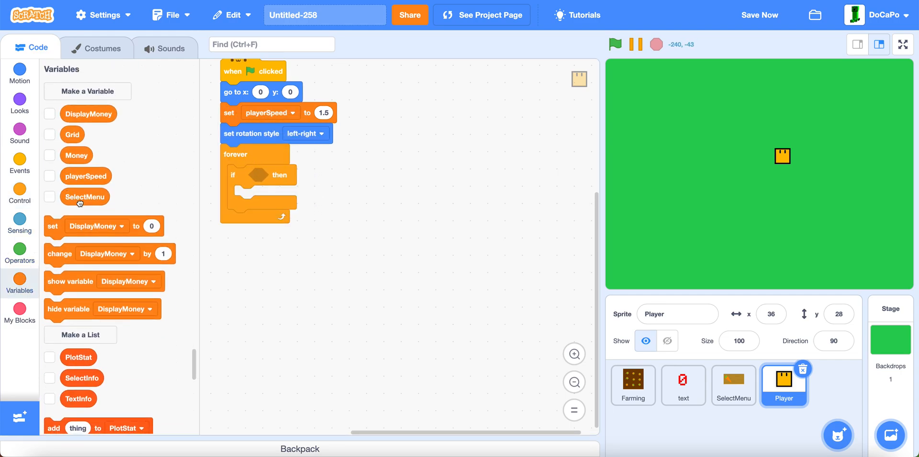
{"action": "left_click", "coordinate": [19, 252]}
{"action": "type", "text": "1"}
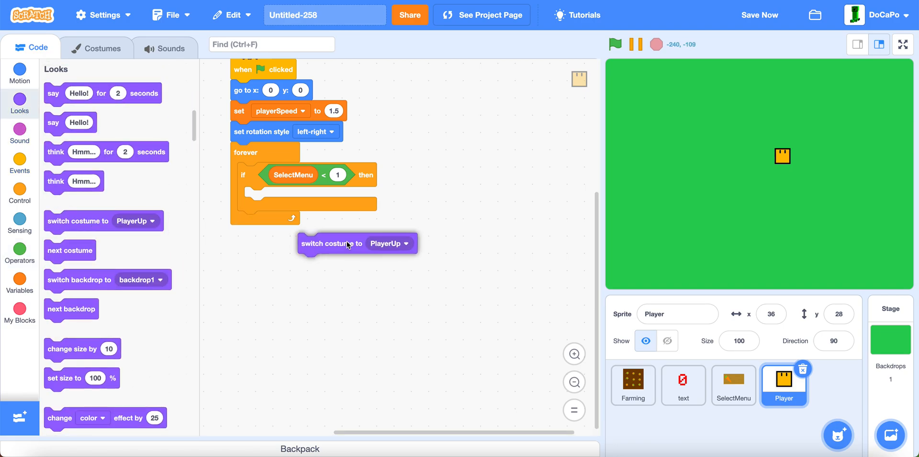
{"action": "left_click_drag", "start_coordinate": [332, 244], "coordinate": [279, 197]}
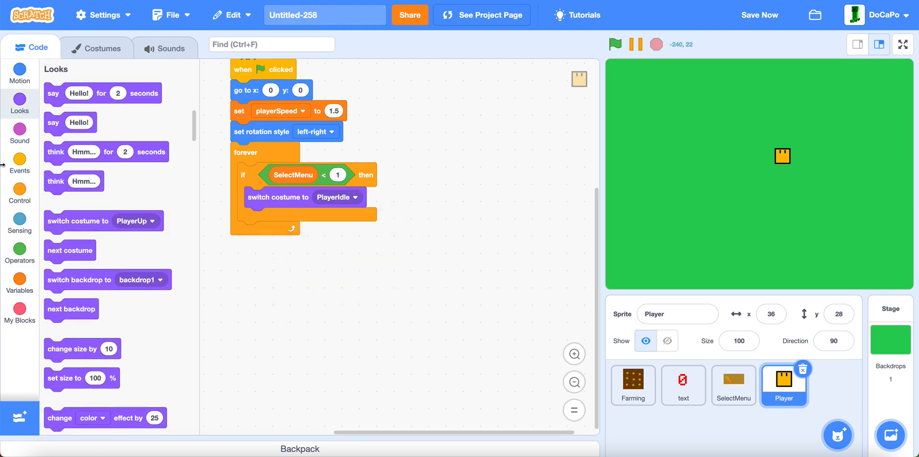
Nest an 'up arrow pressed' check that switches the costume to PlayerUp
{"action": "left_click", "coordinate": [20, 189]}
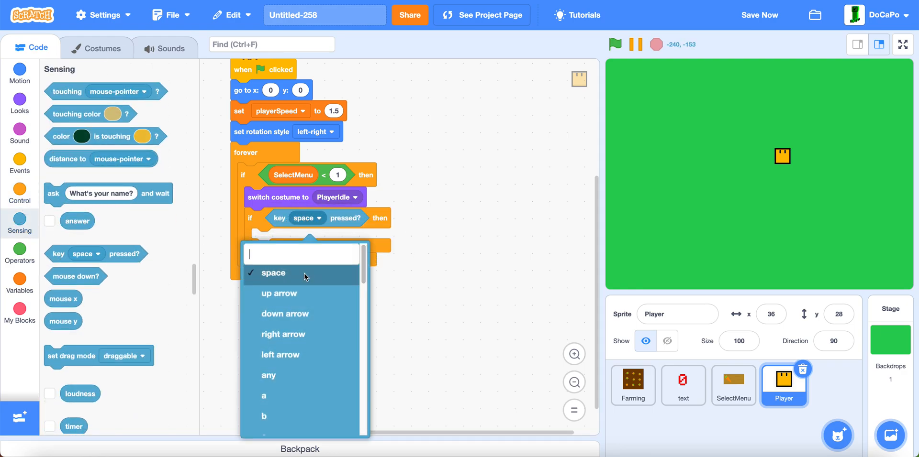
{"action": "left_click", "coordinate": [279, 294]}
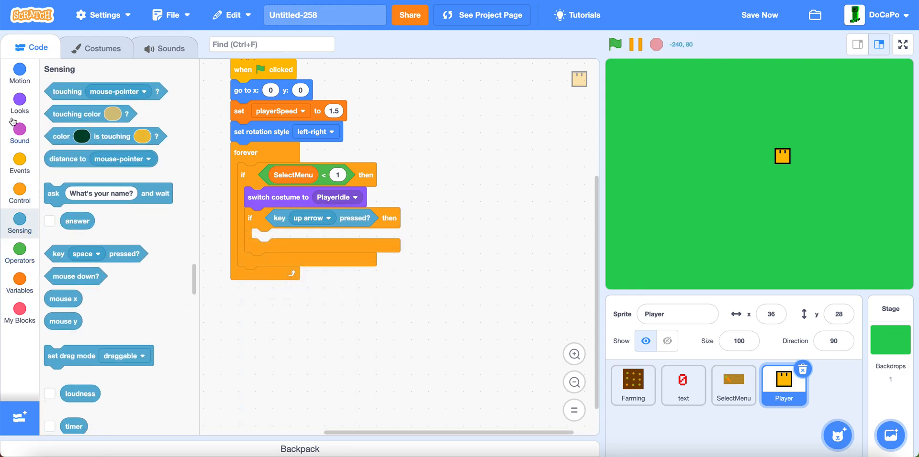
{"action": "left_click", "coordinate": [19, 104]}
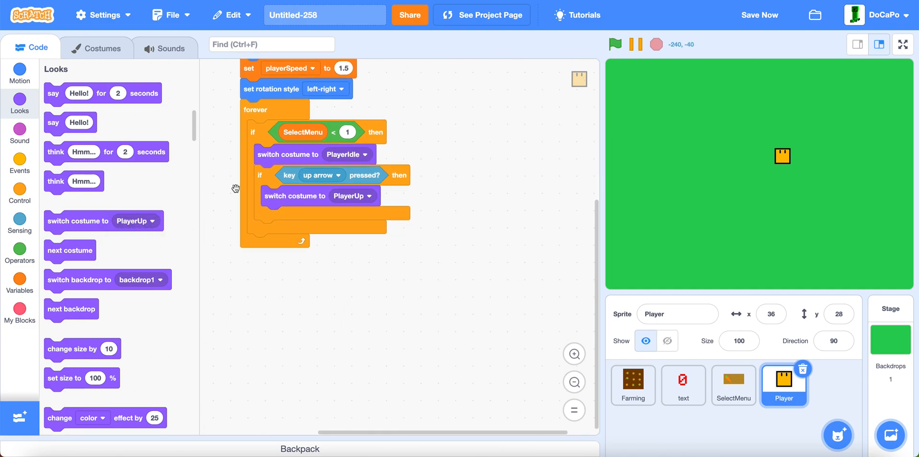
{"action": "left_click", "coordinate": [88, 91]}
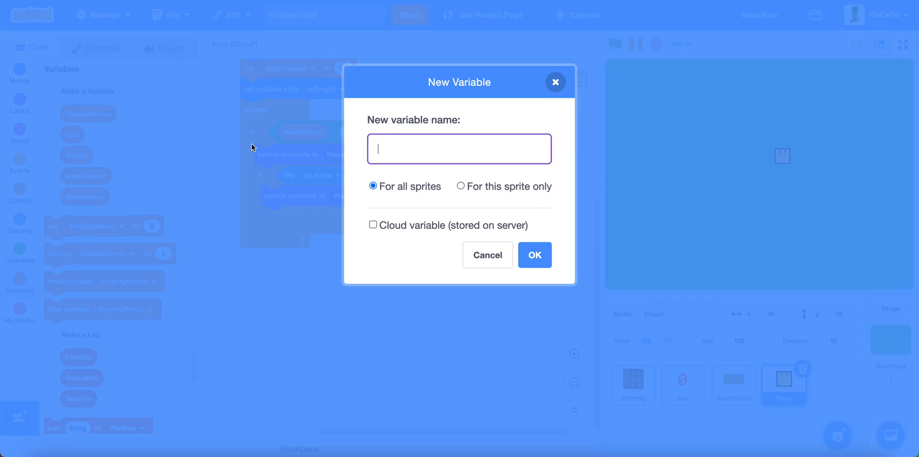
Create variables x and y, hiding y's readout on the stage
{"action": "type", "text": "x"}
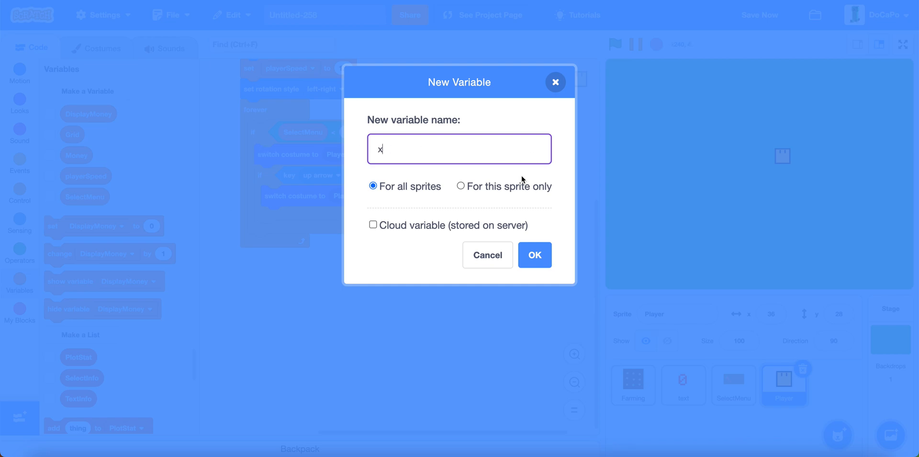
{"action": "left_click", "coordinate": [534, 255]}
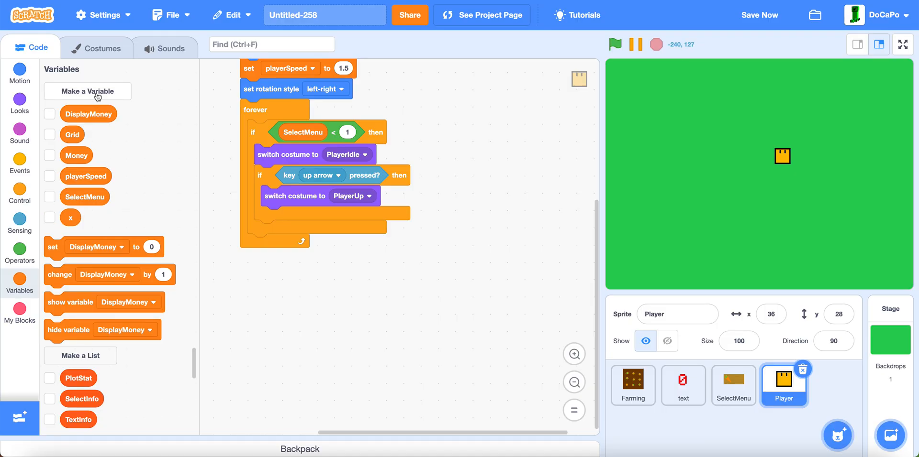
{"action": "left_click", "coordinate": [50, 238]}
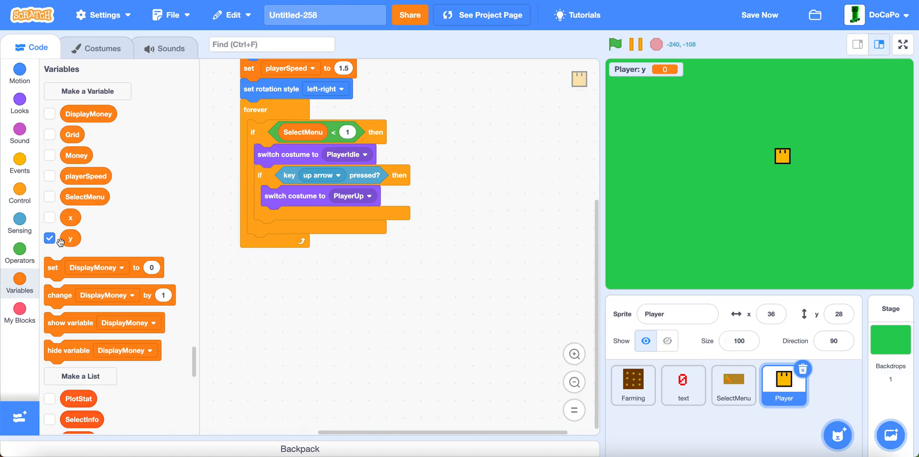
{"action": "left_click", "coordinate": [49, 238]}
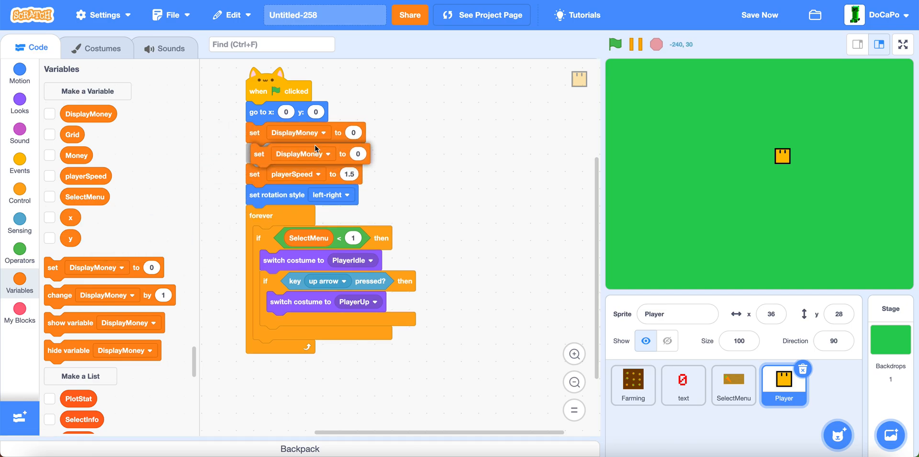
Reset x and y to 0 at start; up/down arrows change y by playerSpeed (×-1 for down)
{"action": "left_click", "coordinate": [297, 132]}
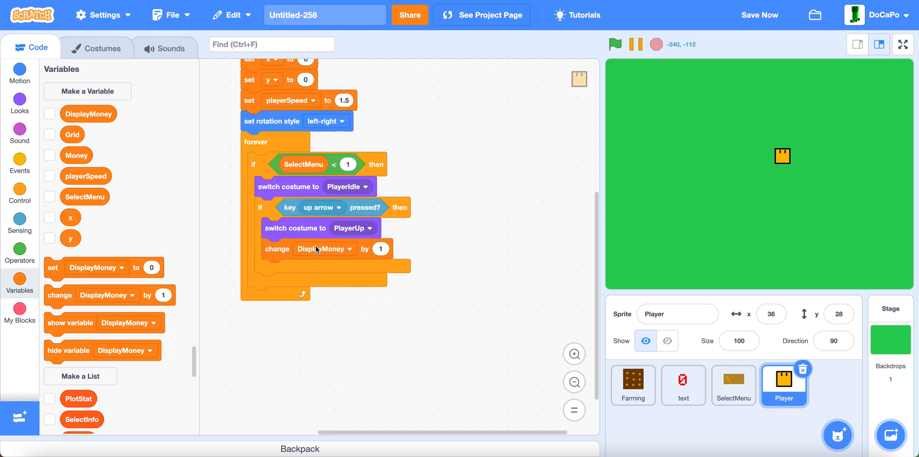
{"action": "left_click", "coordinate": [349, 248]}
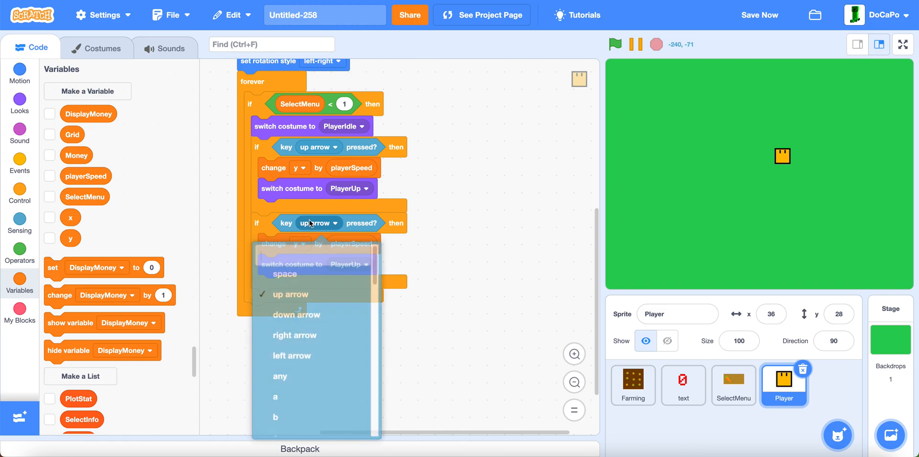
{"action": "left_click", "coordinate": [296, 315]}
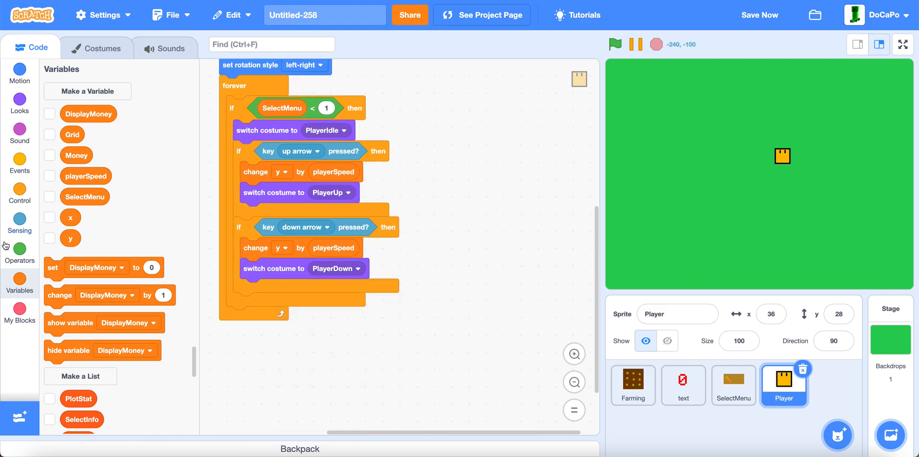
{"action": "left_click", "coordinate": [19, 251]}
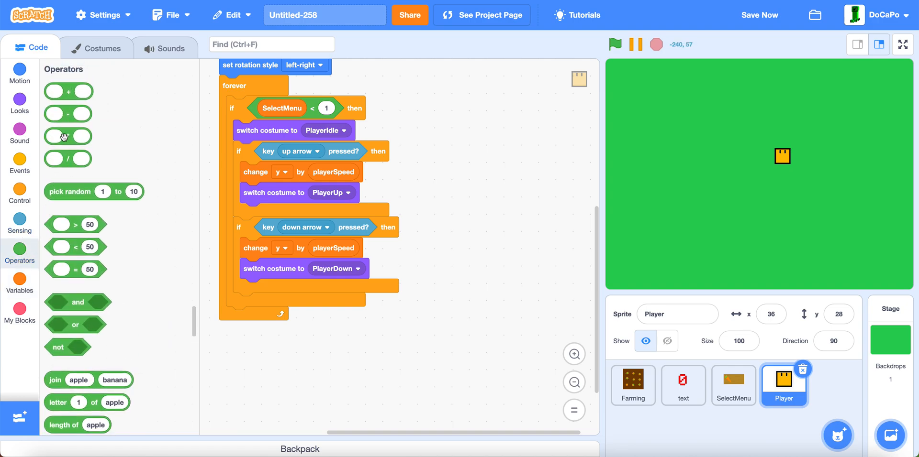
{"action": "left_click_drag", "start_coordinate": [68, 136], "coordinate": [427, 258]}
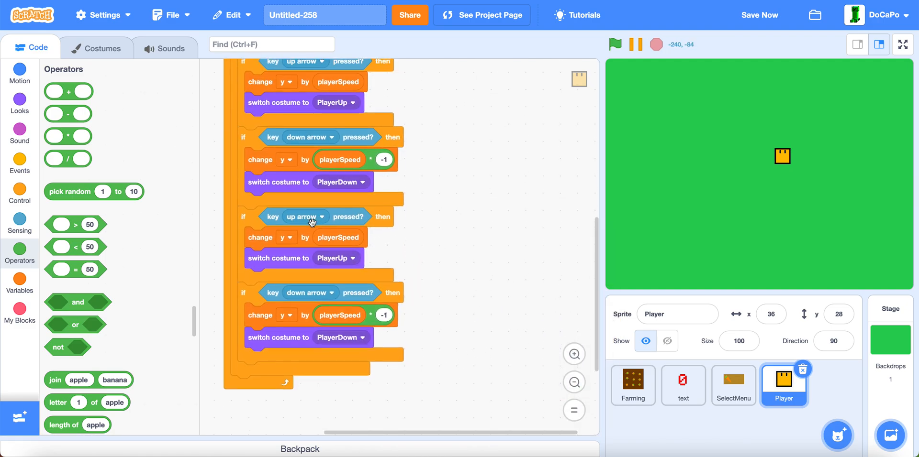
Make the third check test the right arrow and switch to the PlayerMove costume
{"action": "left_click", "coordinate": [304, 216]}
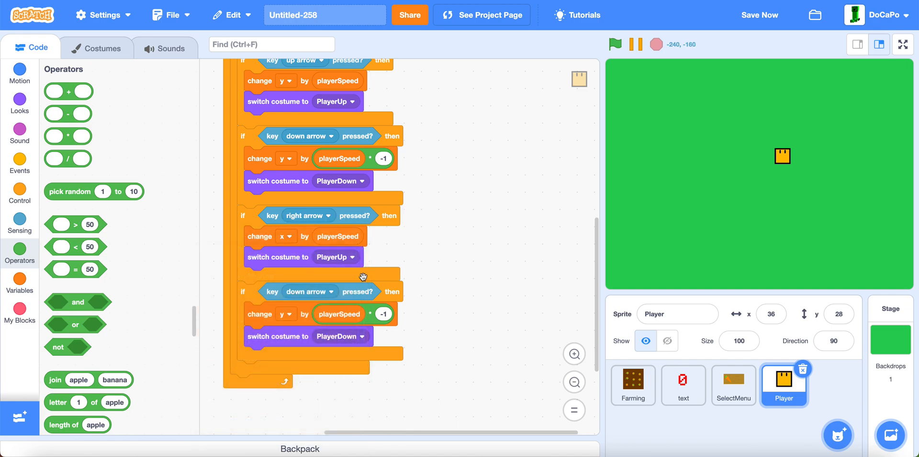
{"action": "left_click", "coordinate": [336, 257]}
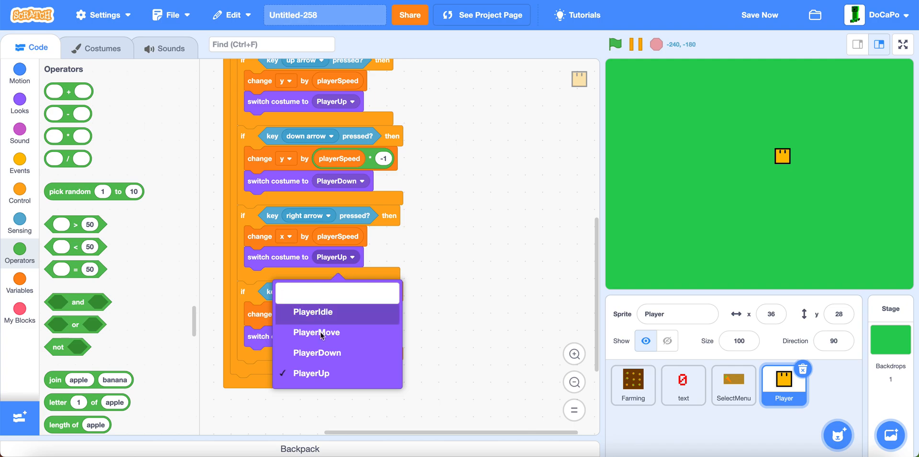
{"action": "left_click", "coordinate": [316, 332]}
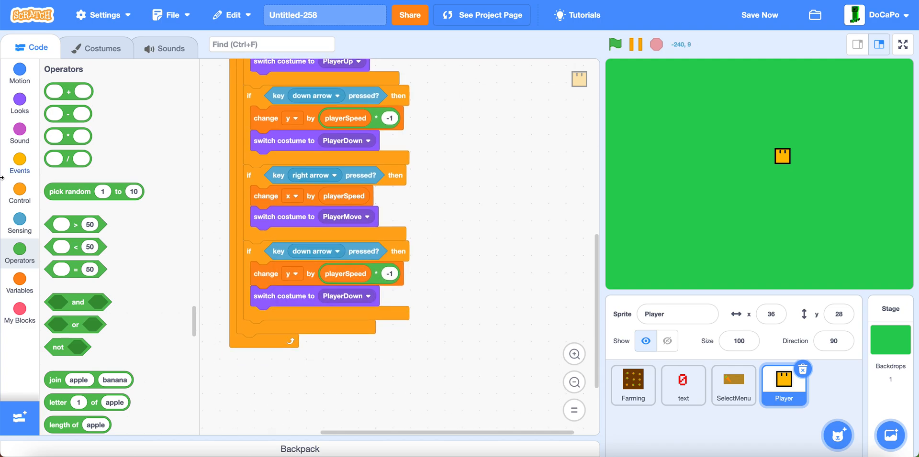
{"action": "left_click", "coordinate": [19, 73]}
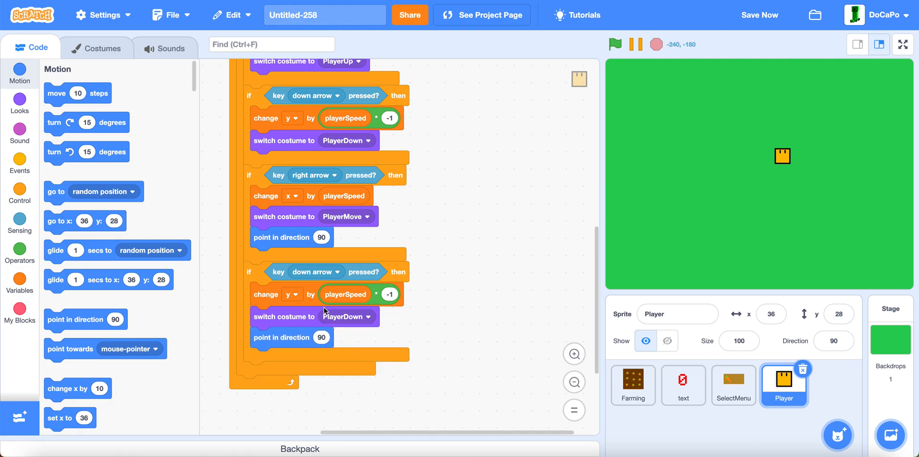
Make the last check test the left arrow with PlayerMove costume and direction -90
{"action": "left_click", "coordinate": [316, 96]}
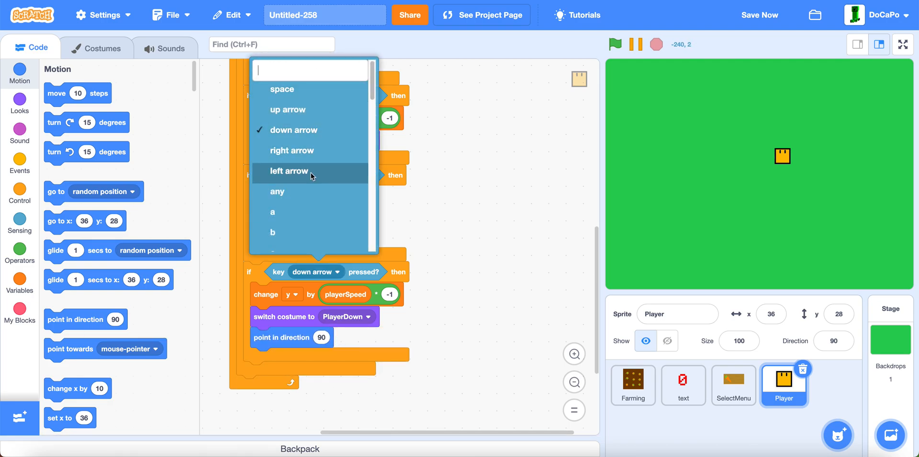
{"action": "left_click", "coordinate": [288, 171]}
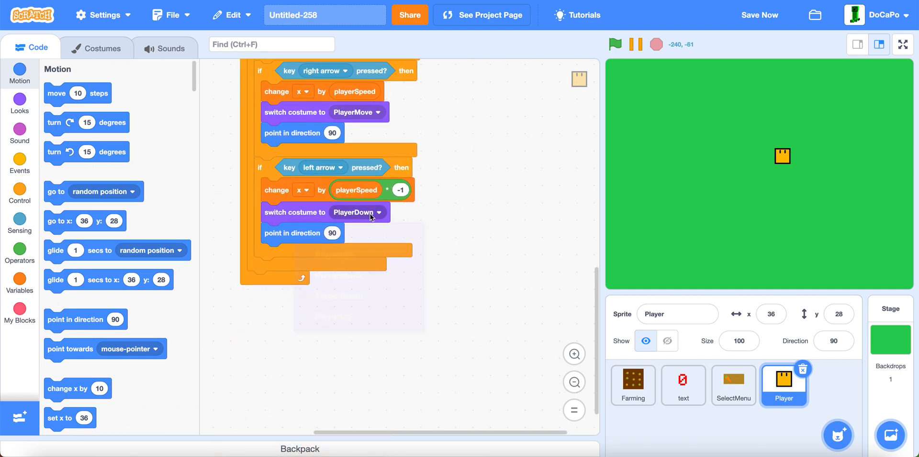
{"action": "left_click", "coordinate": [352, 212]}
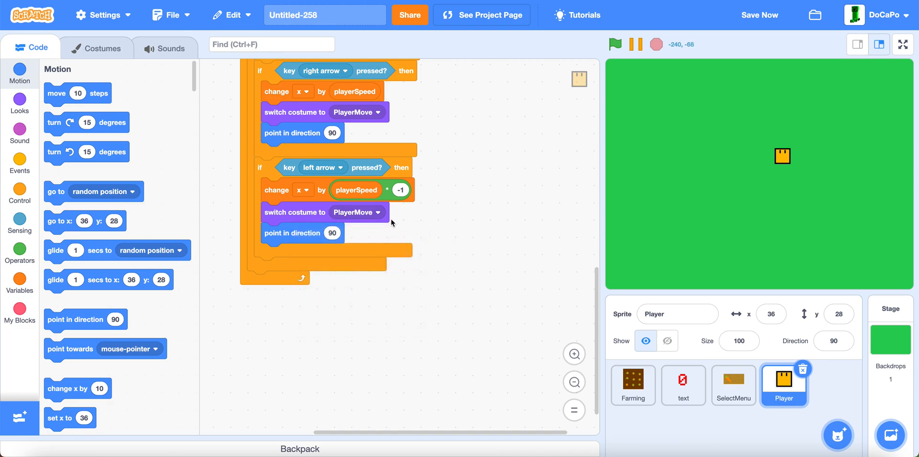
{"action": "left_click", "coordinate": [332, 233]}
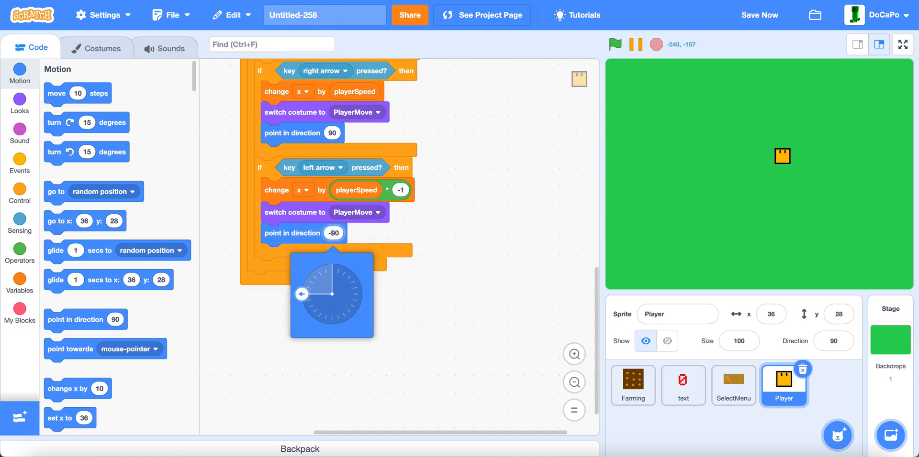
{"action": "scroll", "scroll_direction": "up", "scroll_amount": 3}
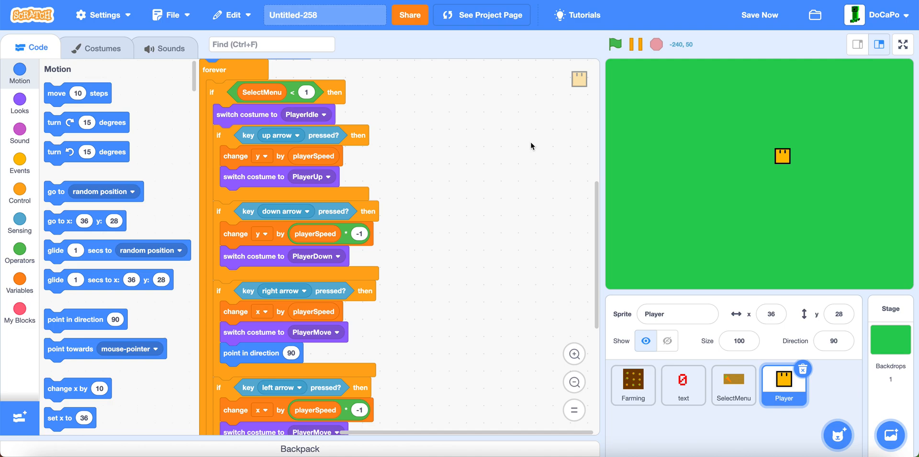
{"action": "left_click", "coordinate": [19, 159]}
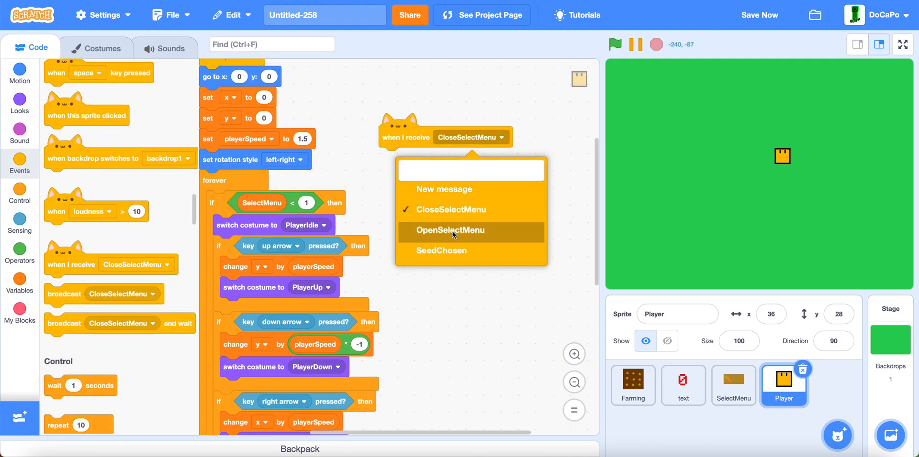
On OpenSelectMenu repeat 10 times changing ghost effect by 10, with a CloseSelectMenu counterpart
{"action": "left_click", "coordinate": [449, 230]}
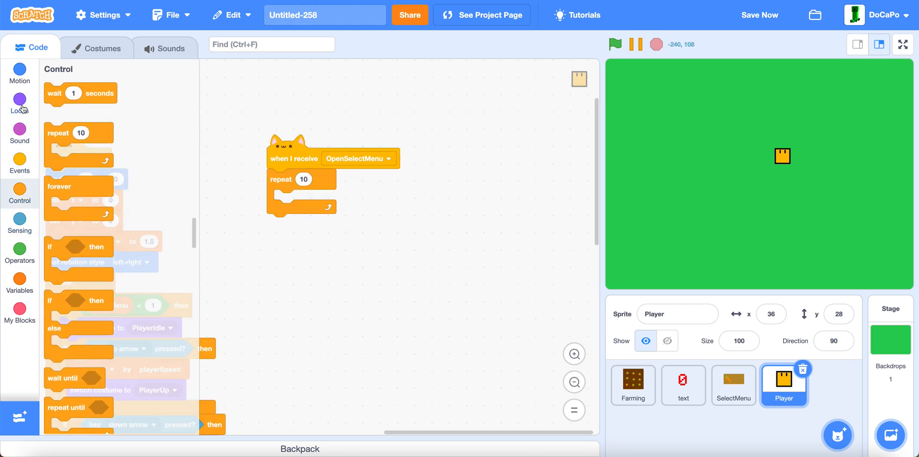
{"action": "left_click", "coordinate": [19, 104]}
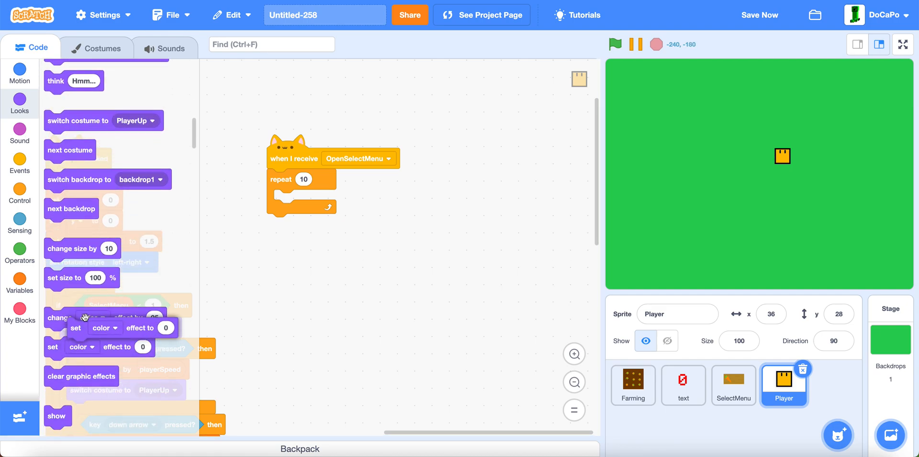
{"action": "left_click", "coordinate": [322, 200]}
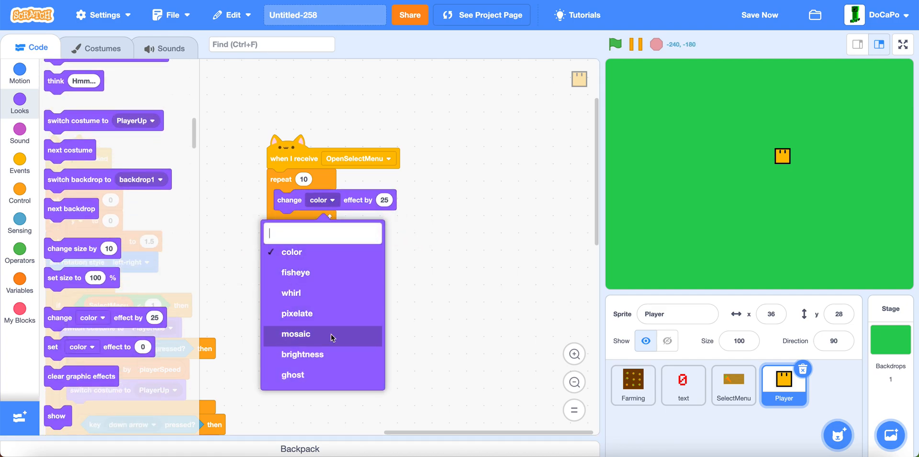
{"action": "left_click", "coordinate": [293, 375]}
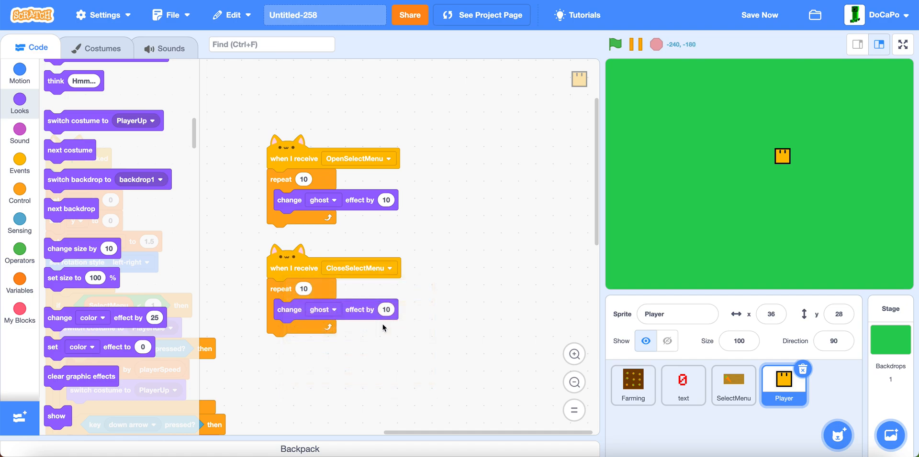
{"action": "scroll", "scroll_direction": "up", "scroll_amount": 3}
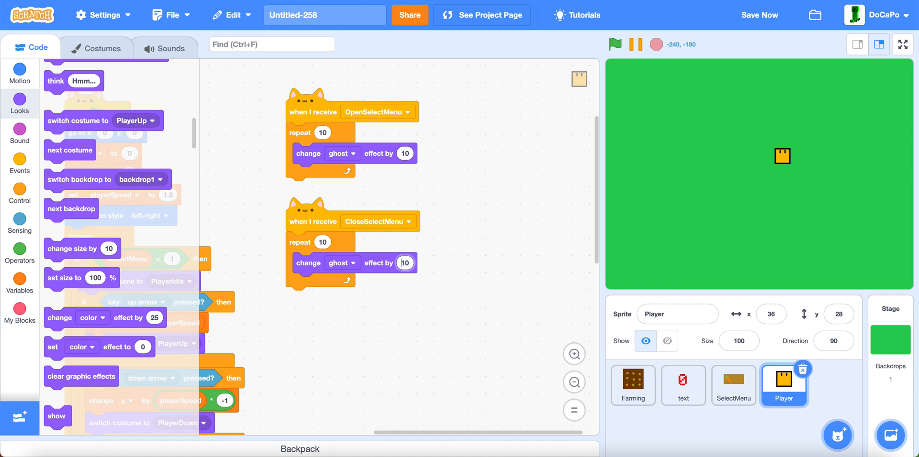
{"action": "mouse_move", "coordinate": [334, 326]}
{"action": "type", "text": "-10"}
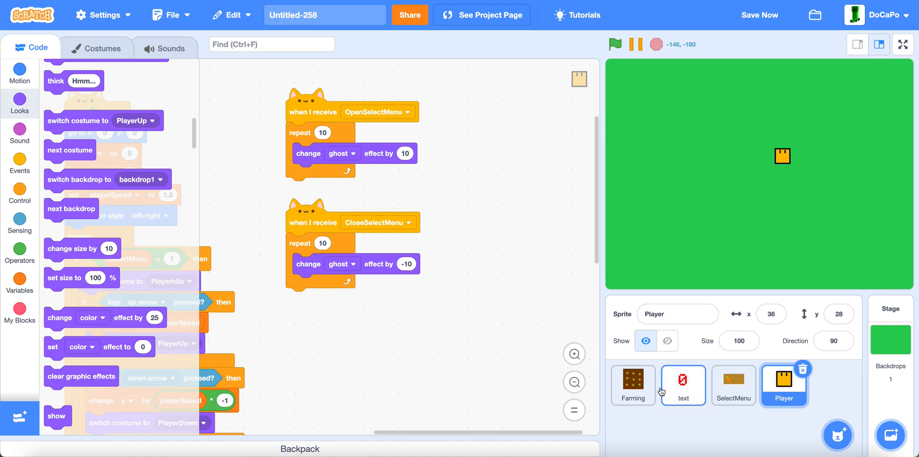
In Farming's hover script, wrap replace-item blocks in 'if distance to Player < Grid * 1.25'
{"action": "left_click", "coordinate": [632, 385]}
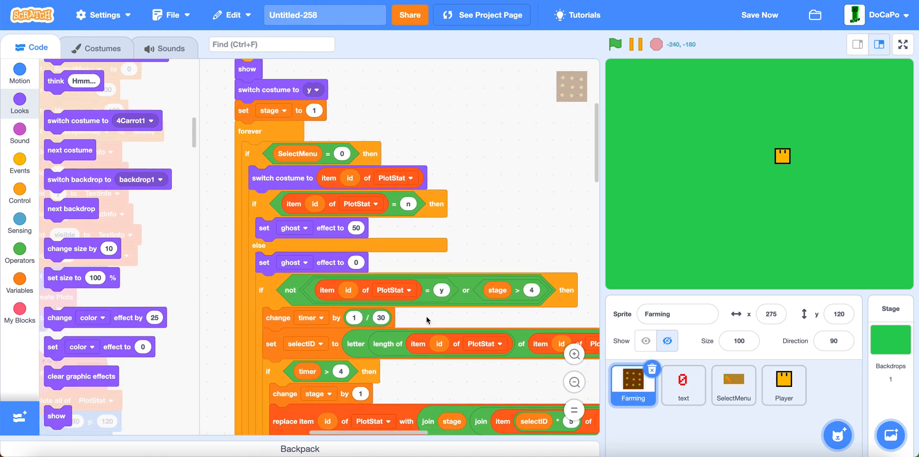
{"action": "scroll", "scroll_direction": "down", "scroll_amount": 3}
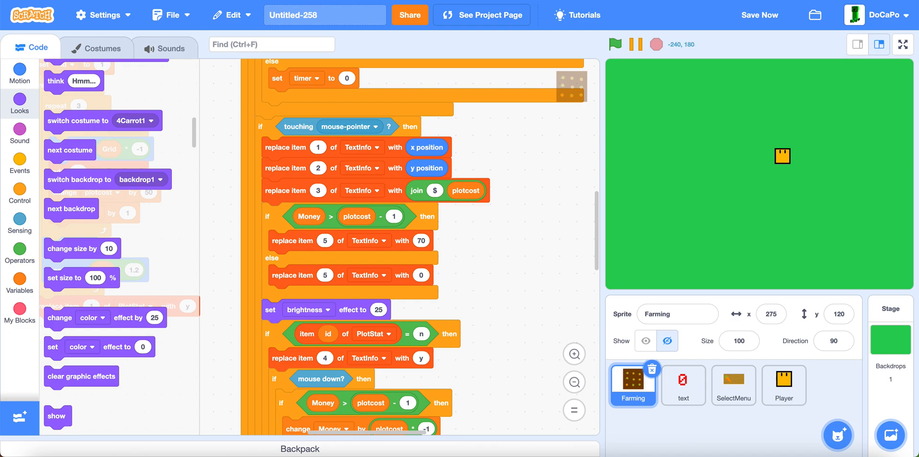
{"action": "left_click", "coordinate": [19, 158]}
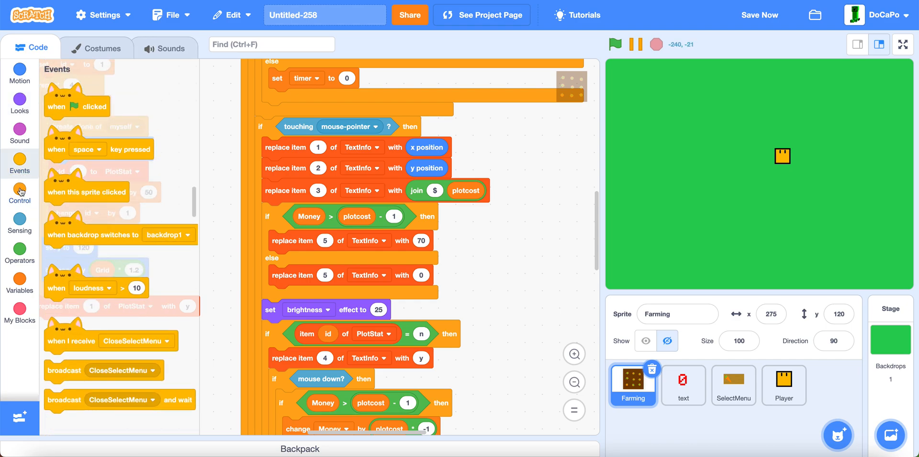
{"action": "left_click", "coordinate": [19, 194]}
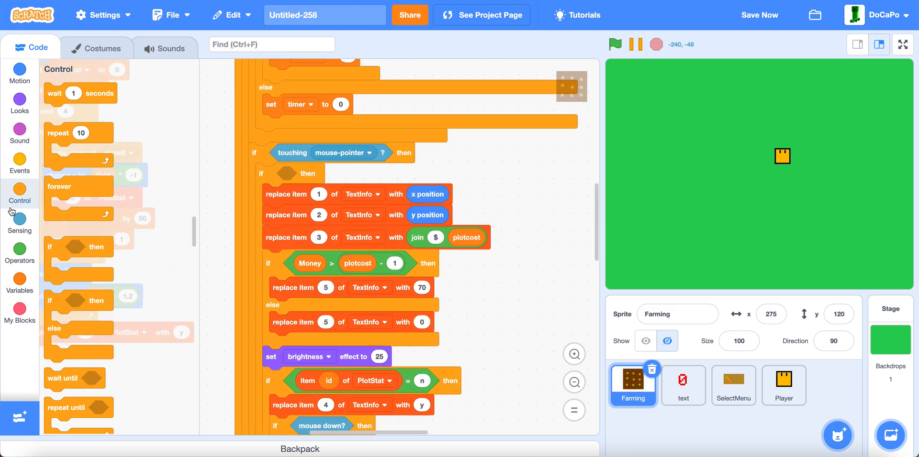
{"action": "left_click", "coordinate": [19, 251]}
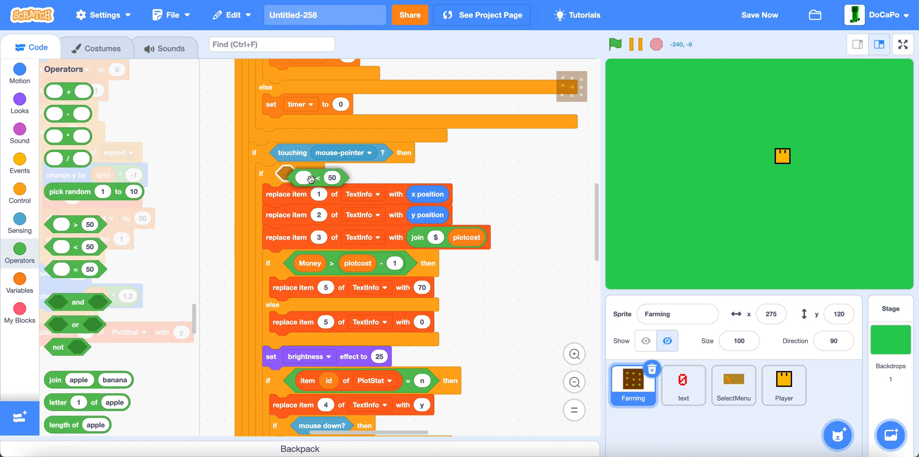
{"action": "left_click", "coordinate": [20, 223]}
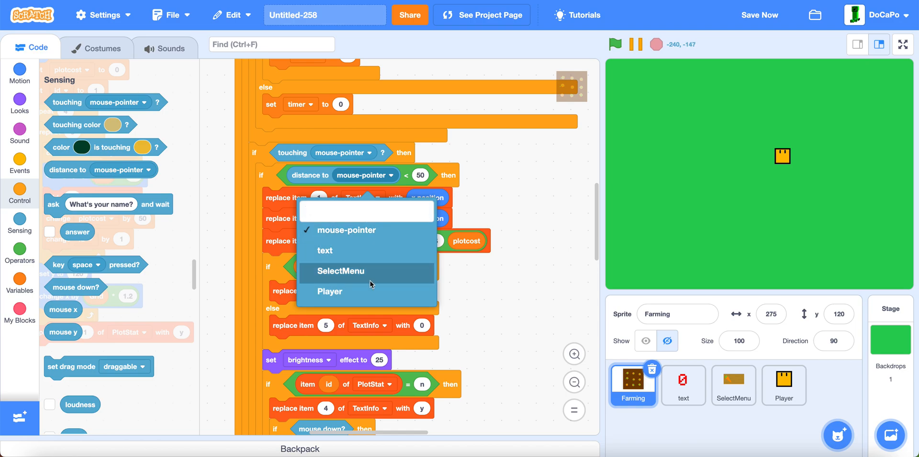
{"action": "left_click", "coordinate": [330, 291]}
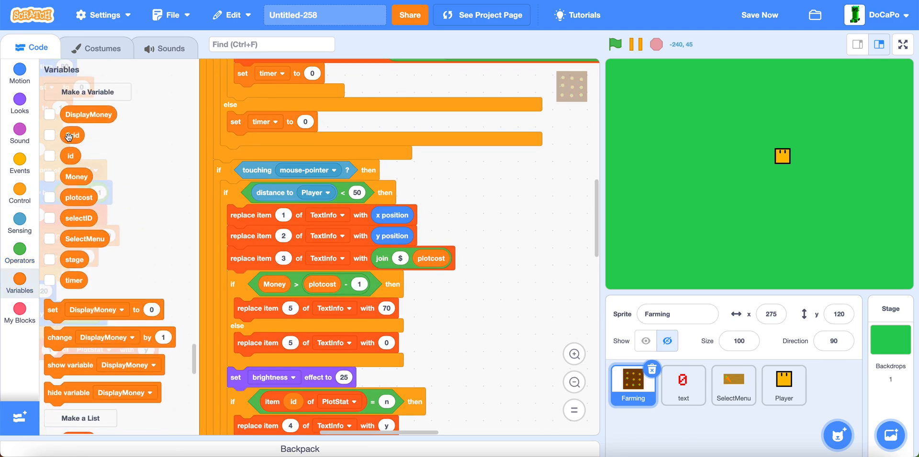
{"action": "left_click", "coordinate": [19, 250]}
{"action": "type", "text": "1.25"}
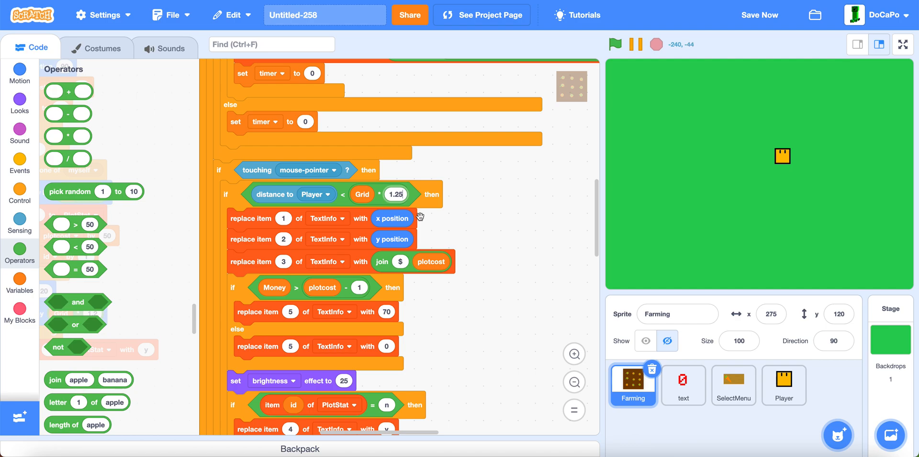
{"action": "scroll", "scroll_direction": "down", "scroll_amount": 3}
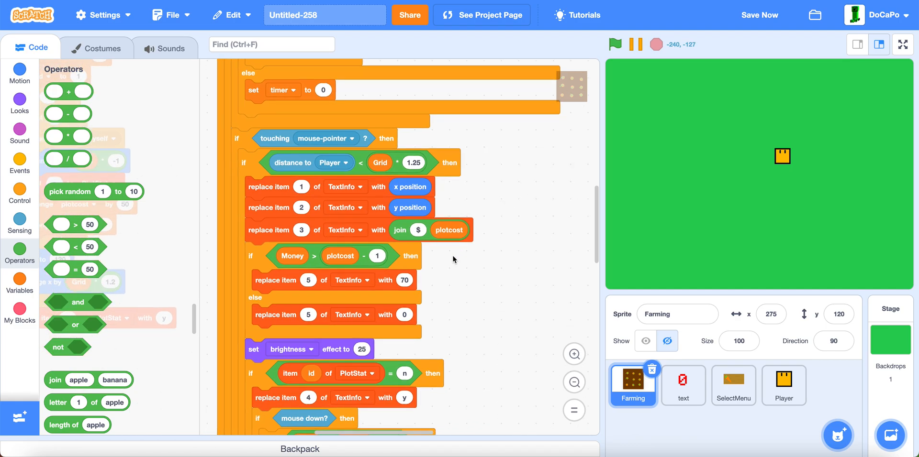
{"action": "mouse_move", "coordinate": [362, 194]}
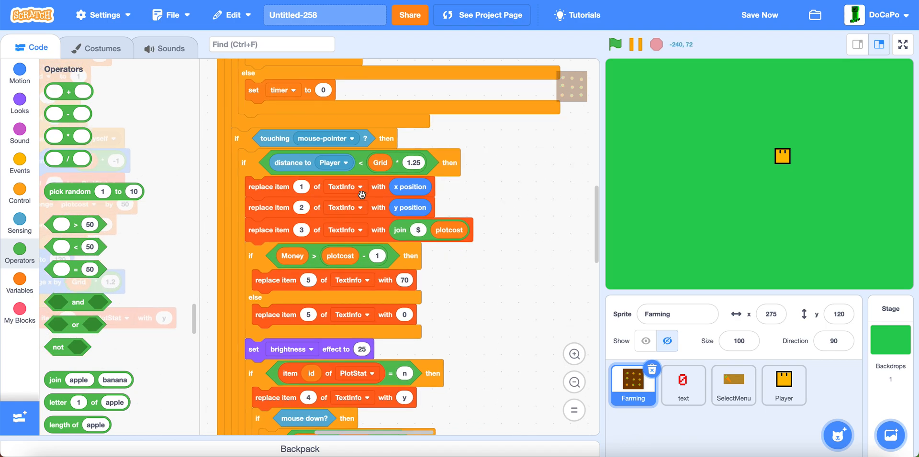
{"action": "scroll", "scroll_direction": "down", "scroll_amount": 3}
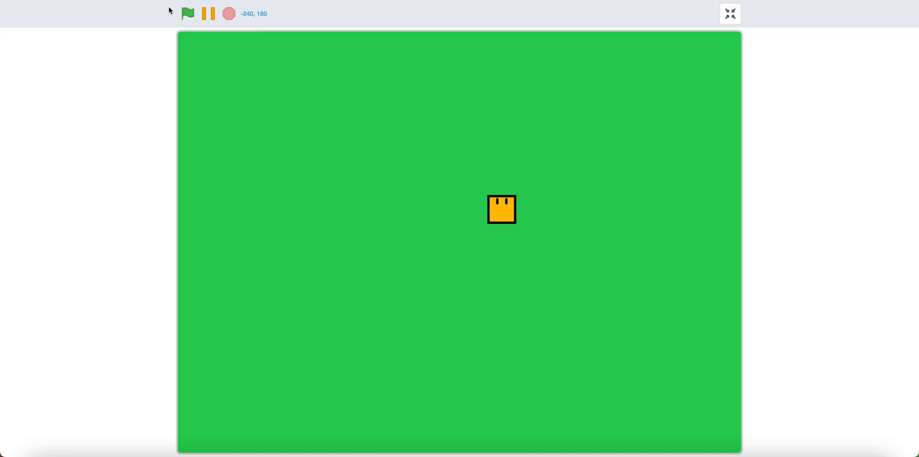
Test-run the game full-size, exit full-screen, and reopen the Player sprite's scripts
{"action": "left_click", "coordinate": [187, 13]}
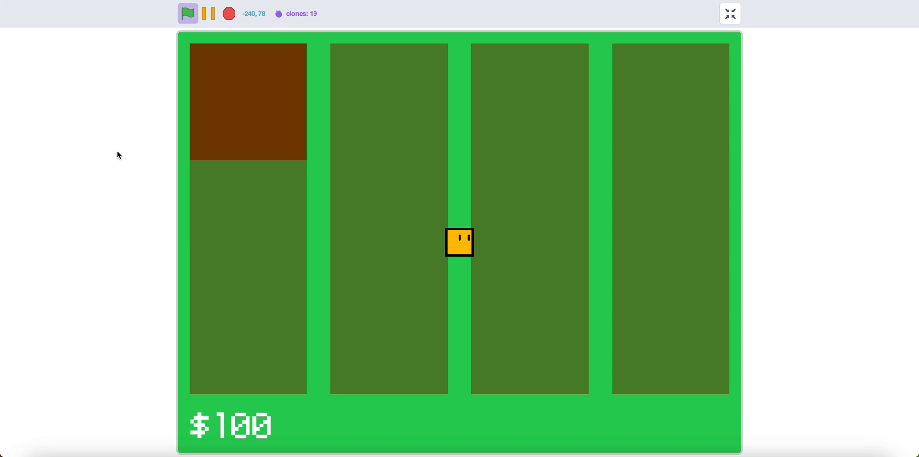
{"action": "left_click", "coordinate": [729, 14]}
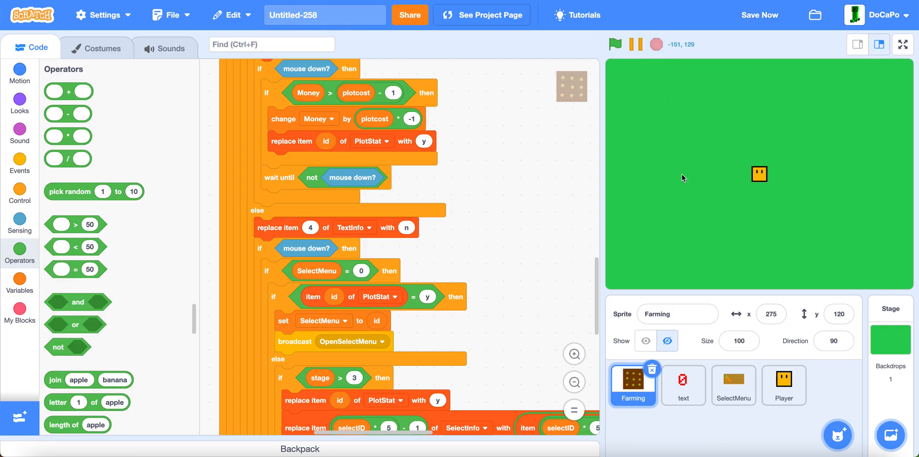
{"action": "left_click", "coordinate": [783, 385]}
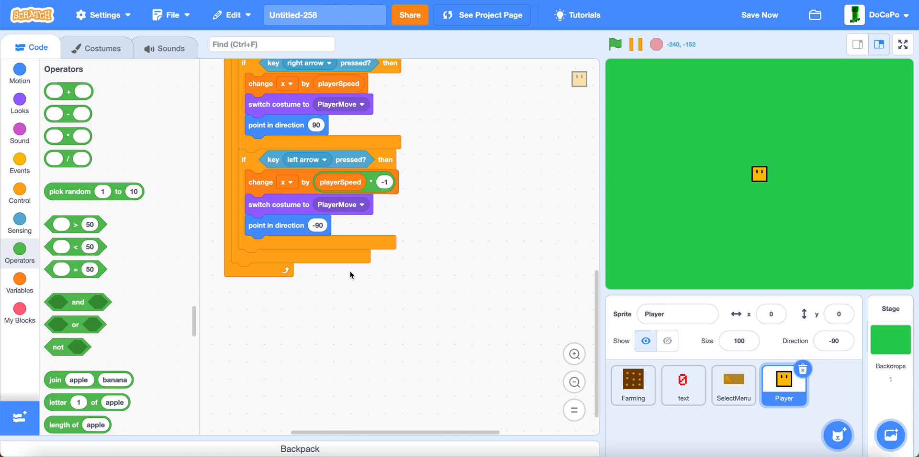
End Player's loop with set x to x*0.7, change x by x, and likewise for y
{"action": "scroll", "scroll_direction": "up", "scroll_amount": 3}
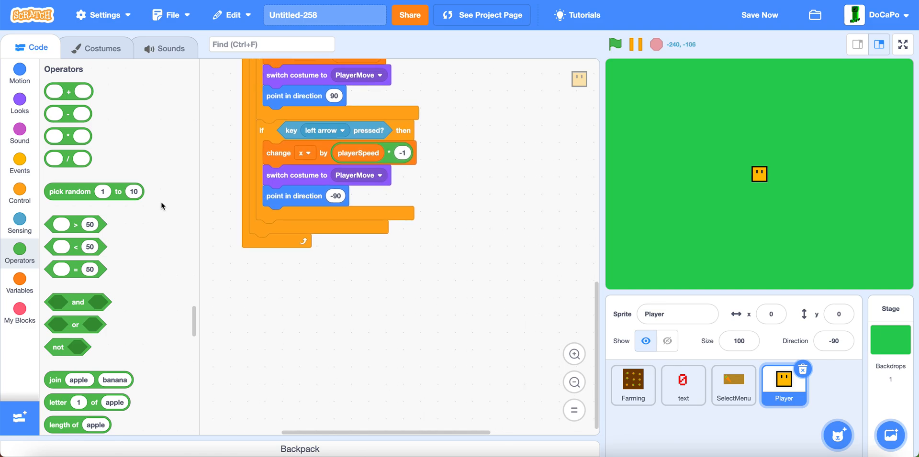
{"action": "left_click", "coordinate": [20, 280]}
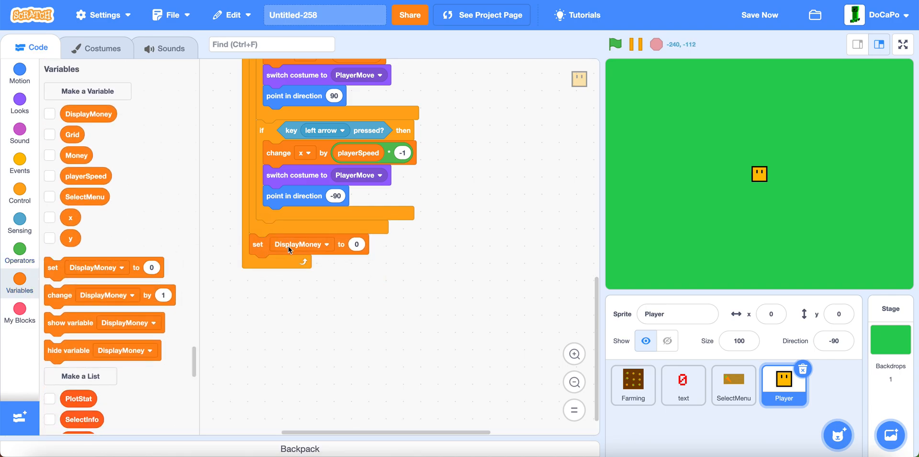
{"action": "left_click", "coordinate": [327, 244]}
{"action": "type", "text": "0.7"}
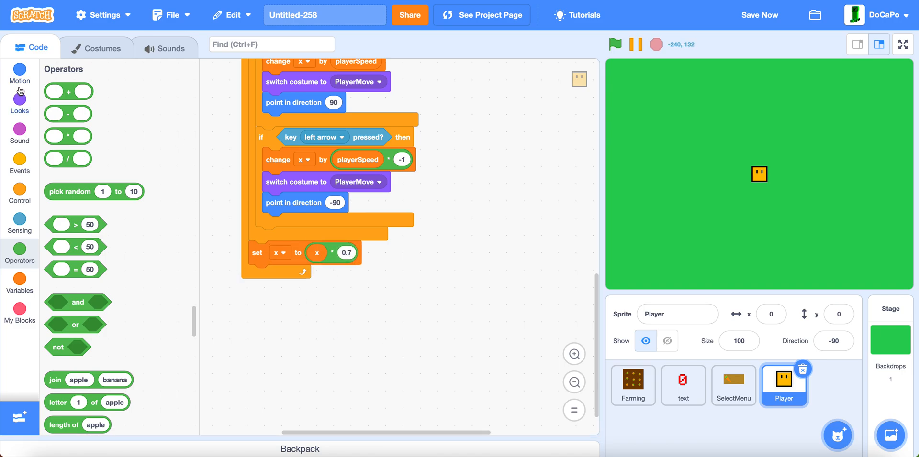
{"action": "left_click", "coordinate": [19, 73]}
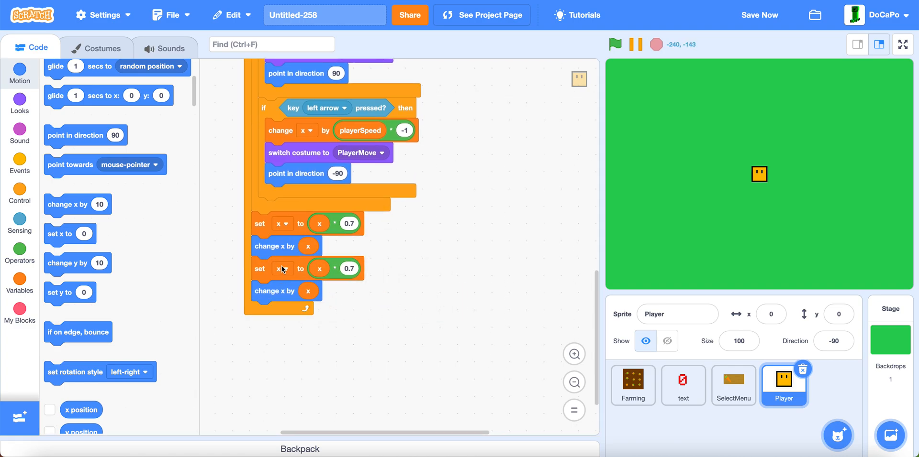
{"action": "left_click", "coordinate": [281, 269]}
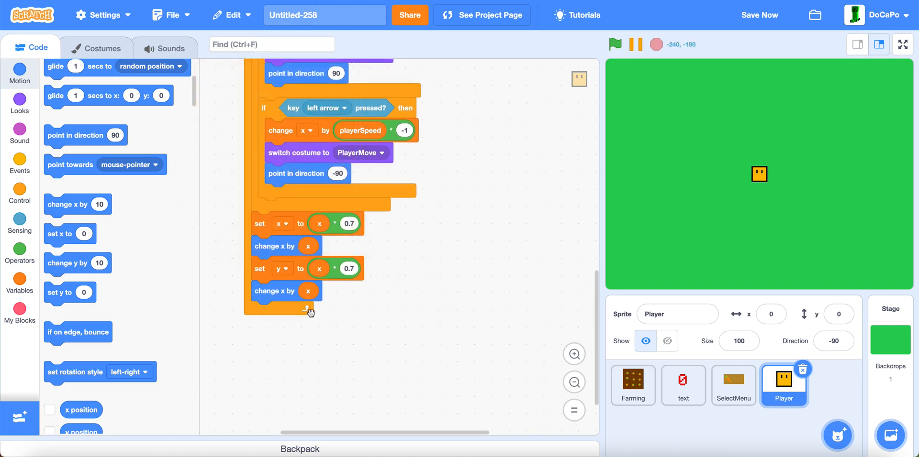
{"action": "left_click", "coordinate": [20, 282]}
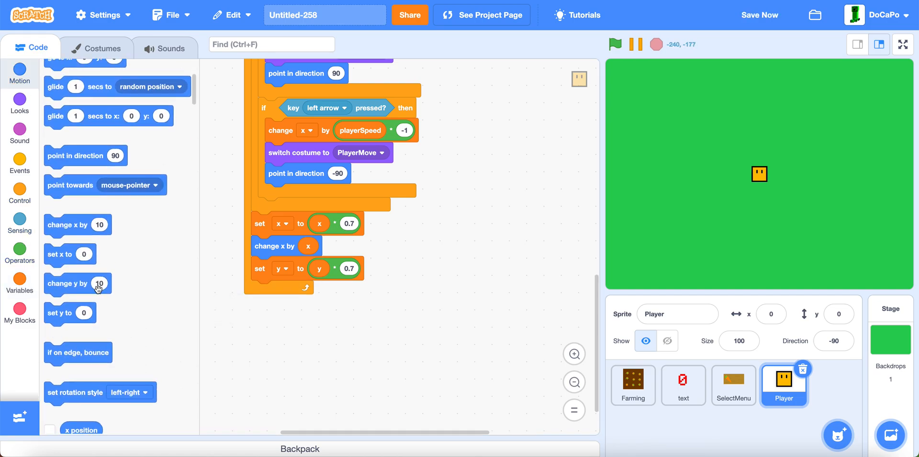
{"action": "left_click", "coordinate": [19, 280]}
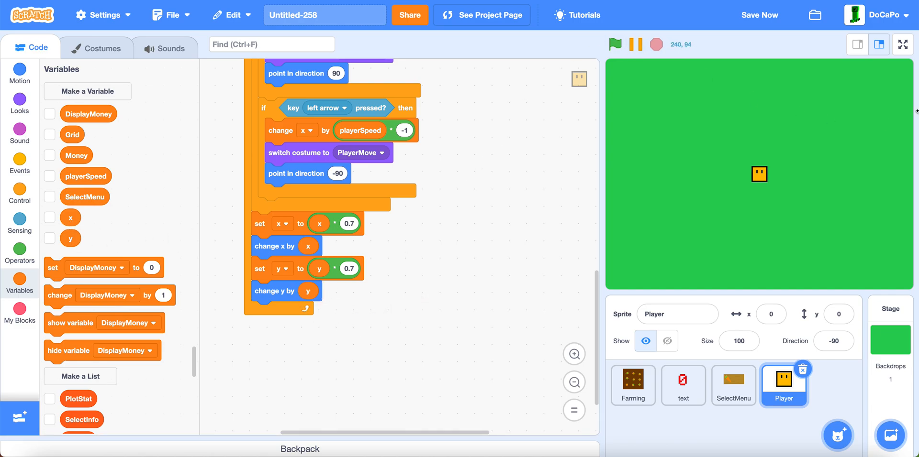
{"action": "left_click", "coordinate": [901, 44]}
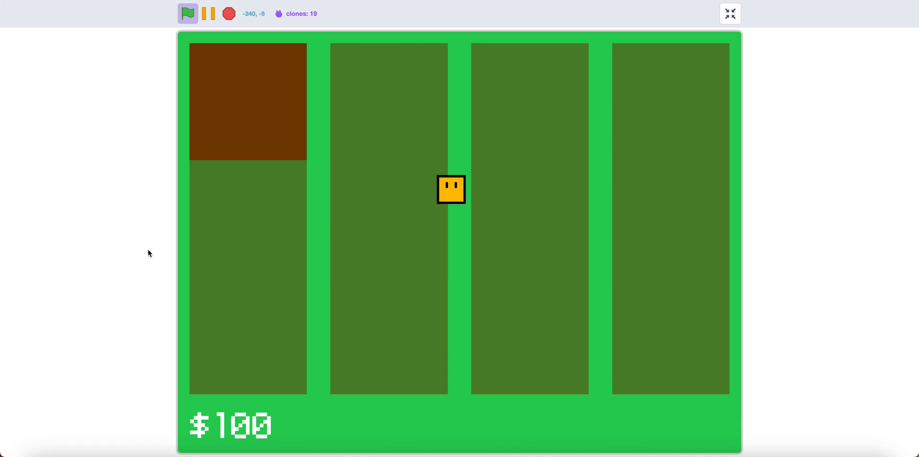
{"action": "mouse_move", "coordinate": [499, 154]}
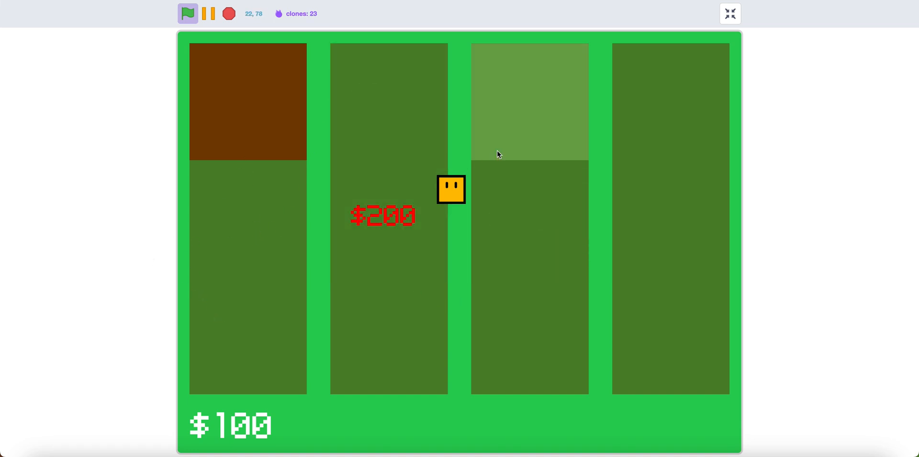